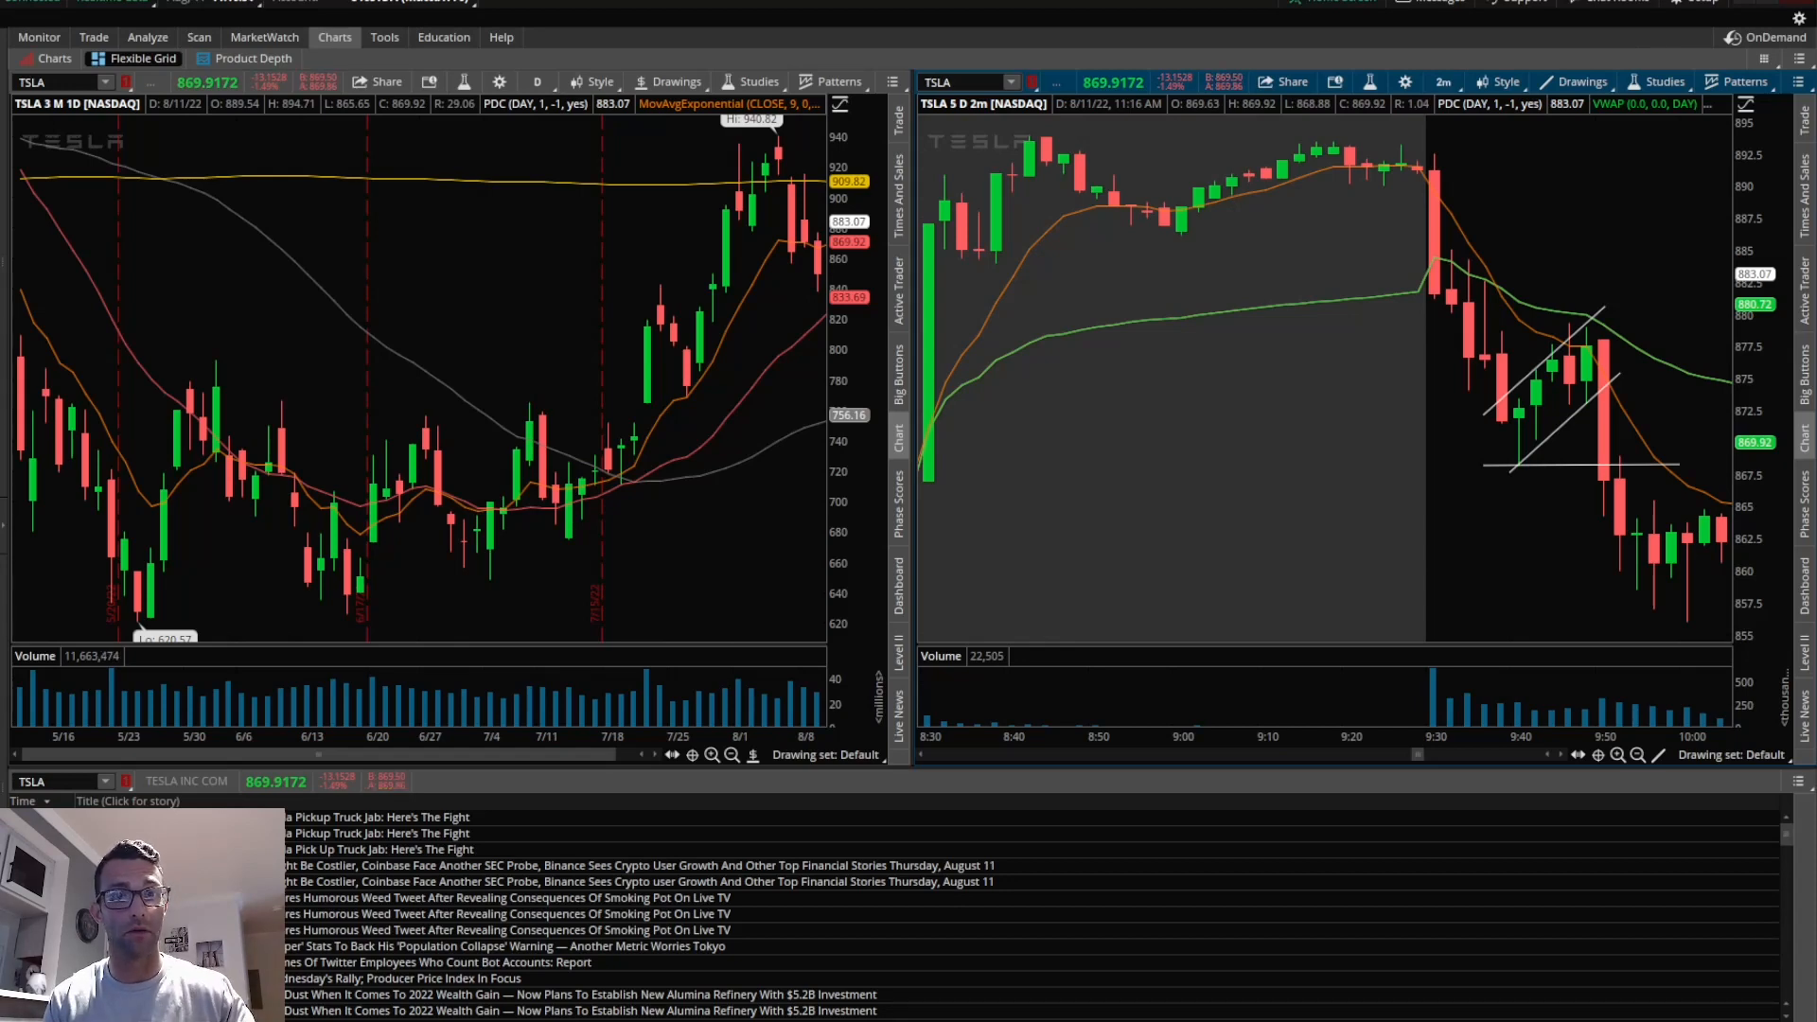
Scroll the MSFT charts to the right to review recent candles.
scroll("right", 3)
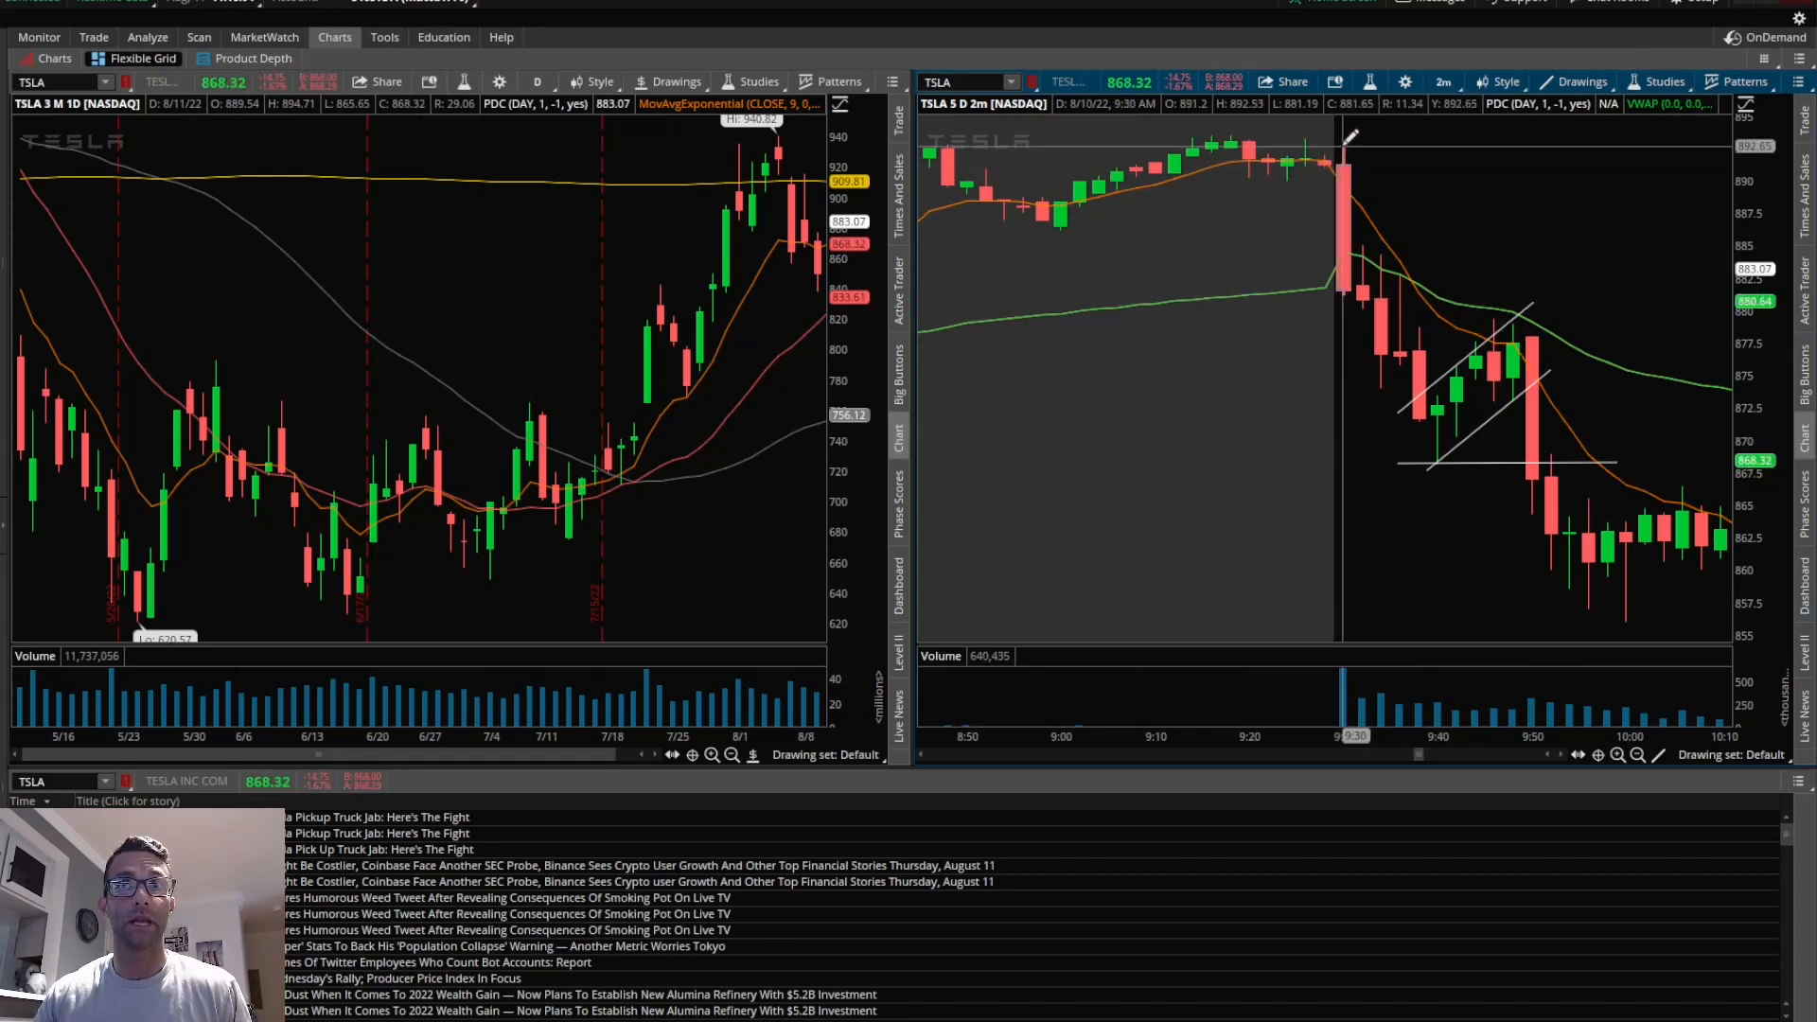
mouse_move(1347, 293)
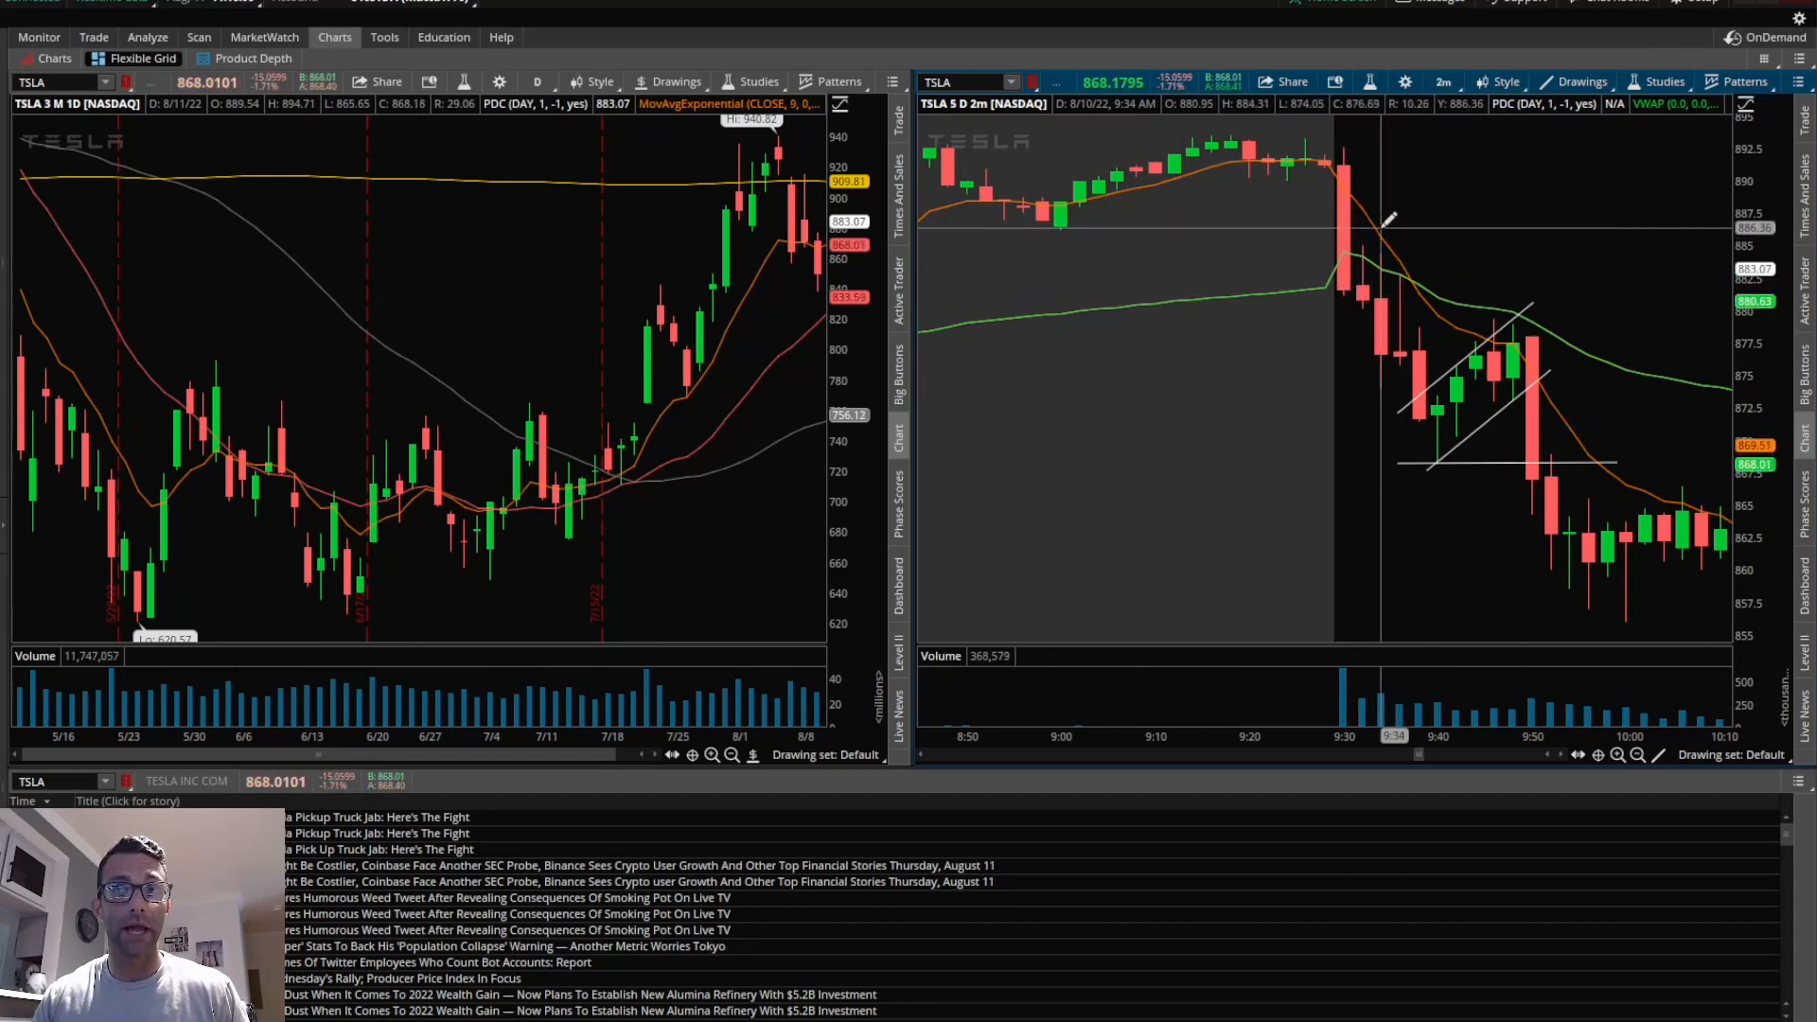
mouse_move(1327, 150)
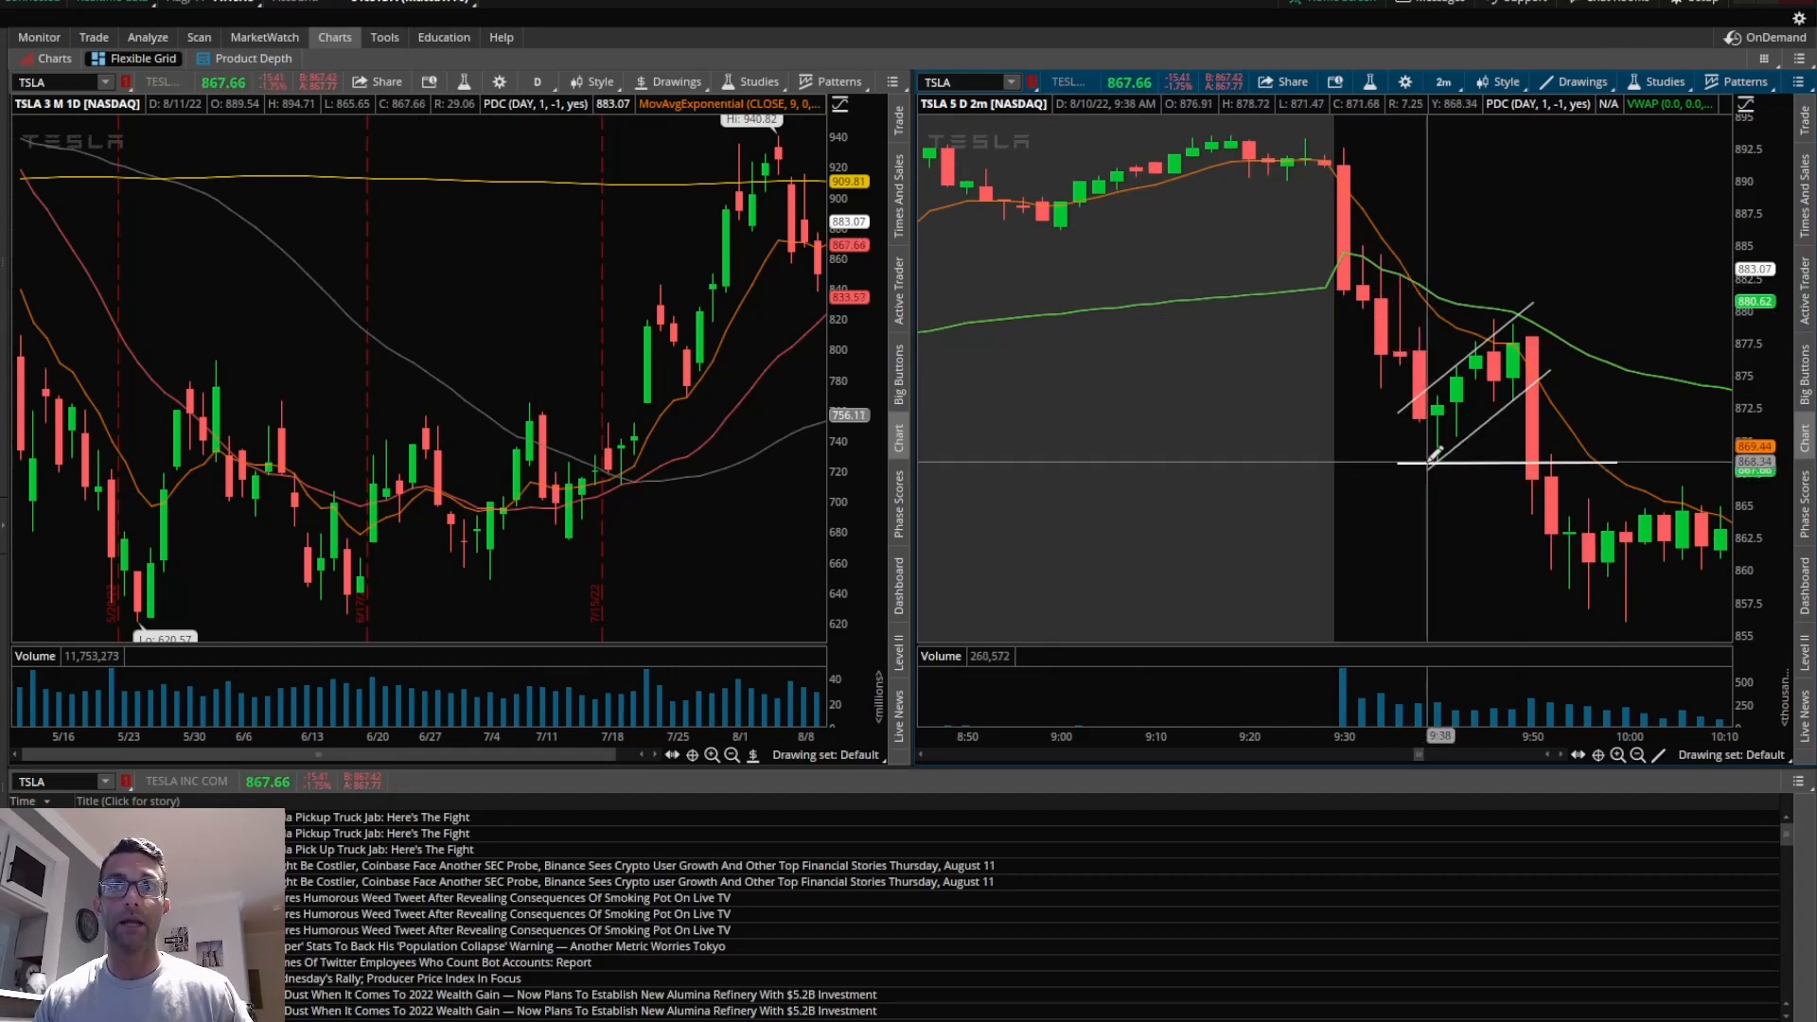
mouse_move(1504, 314)
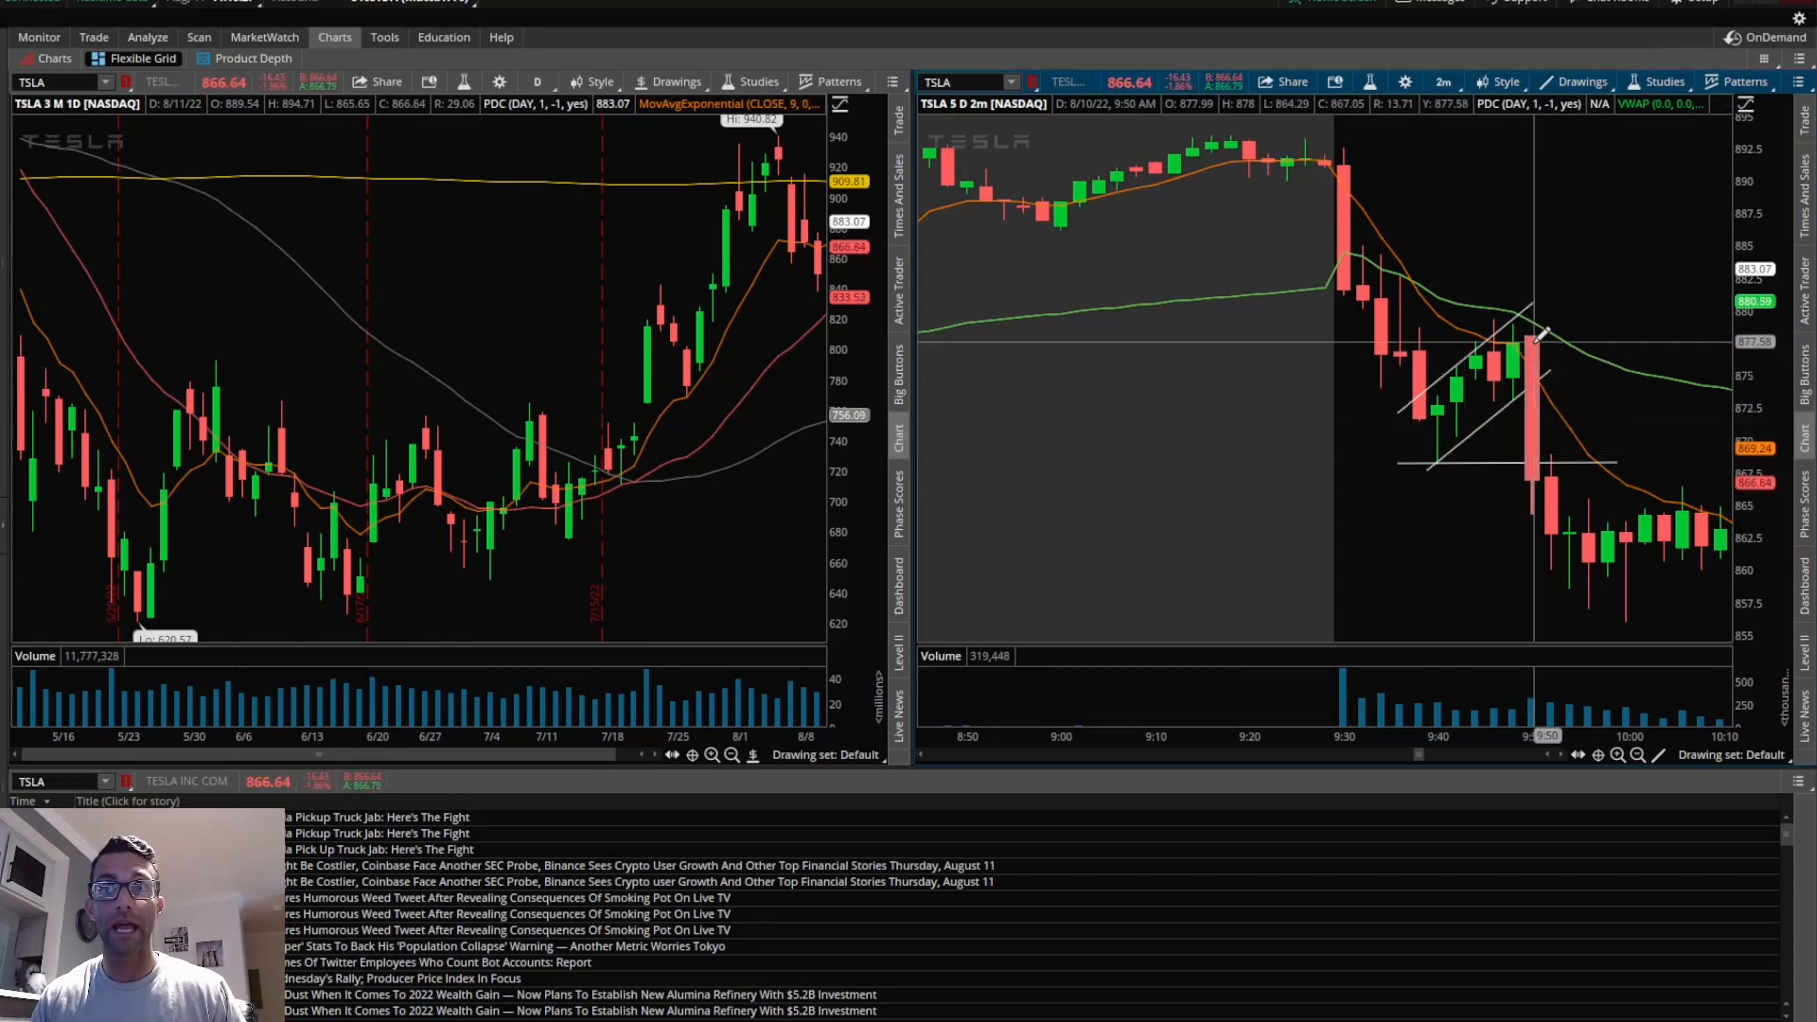
mouse_move(1542, 435)
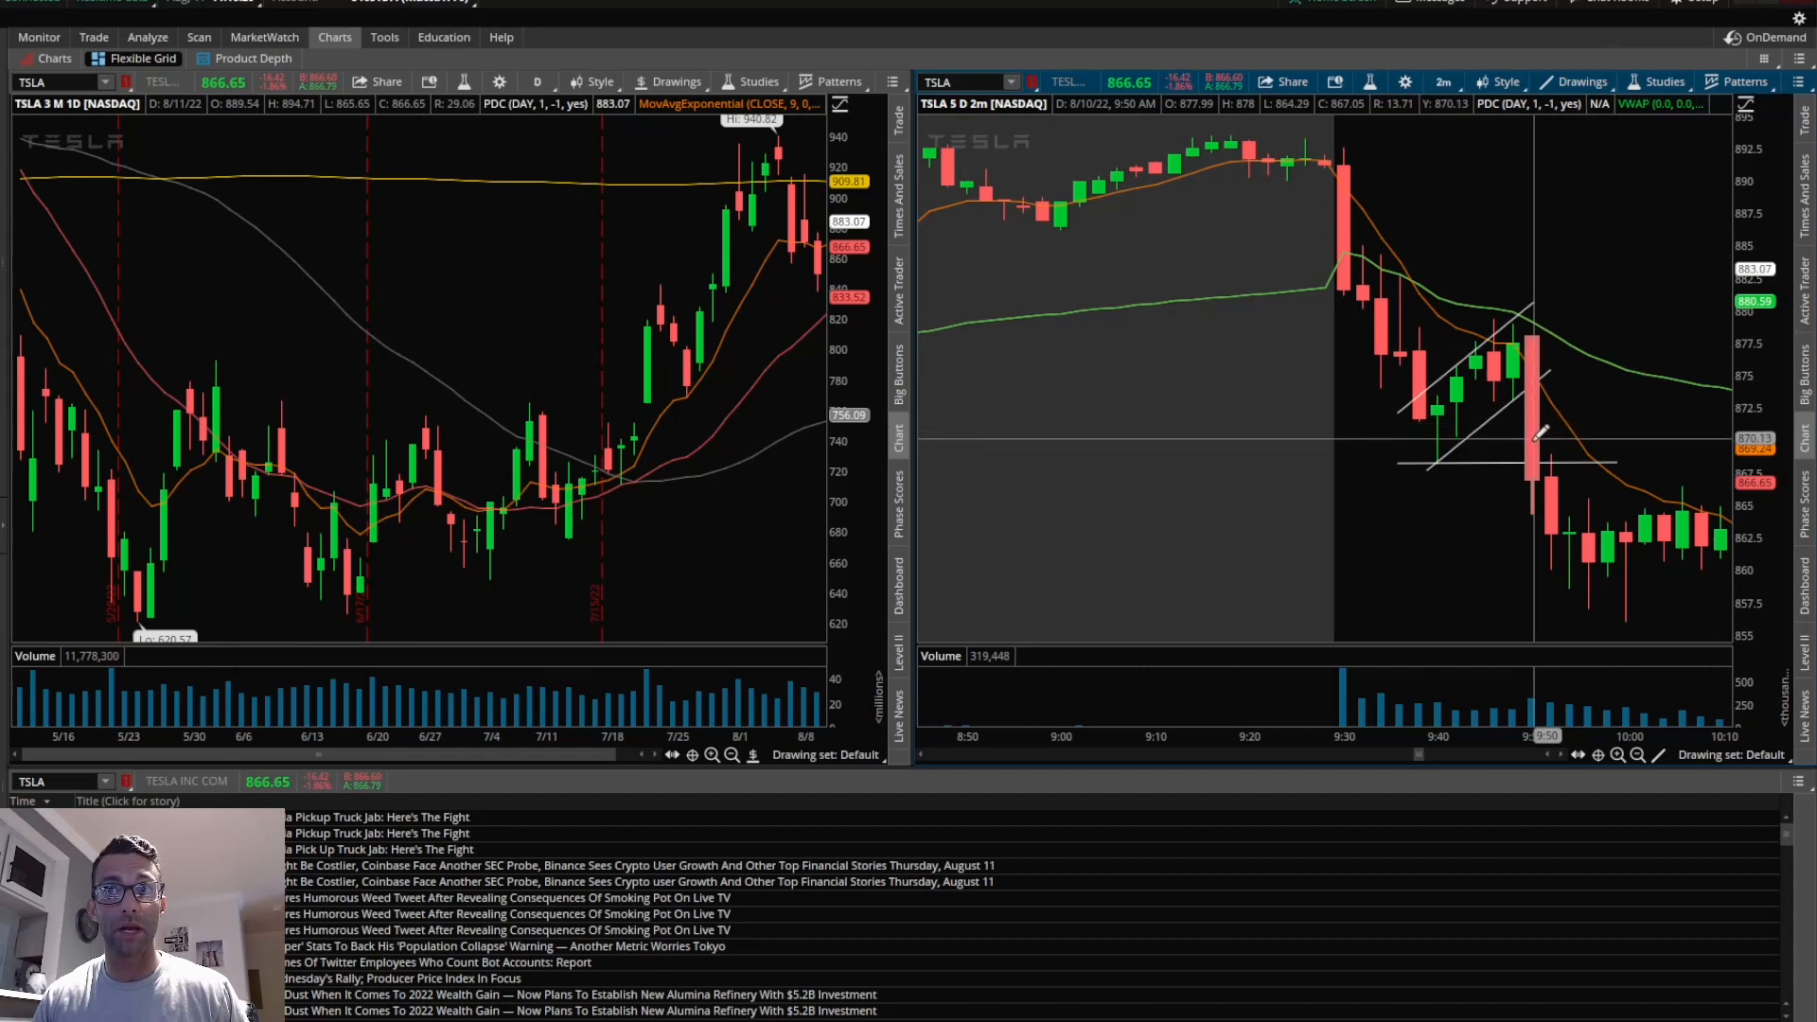
mouse_move(1535, 463)
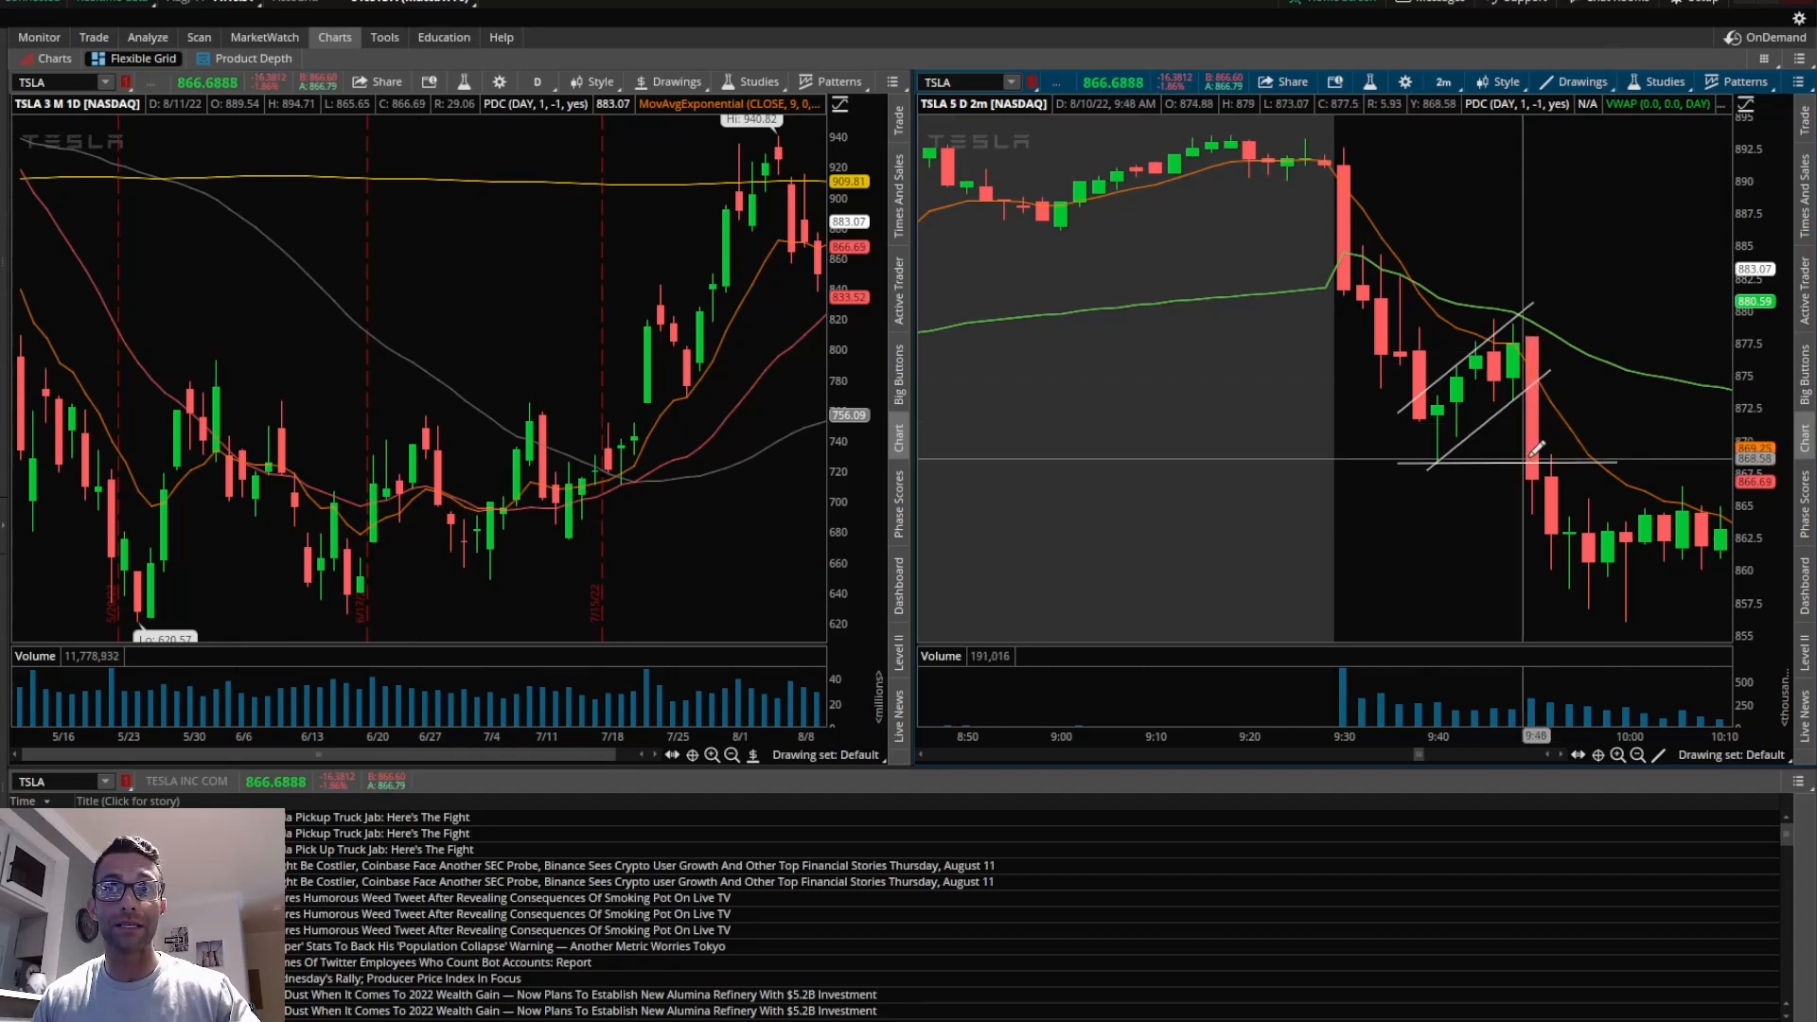
mouse_move(1548, 481)
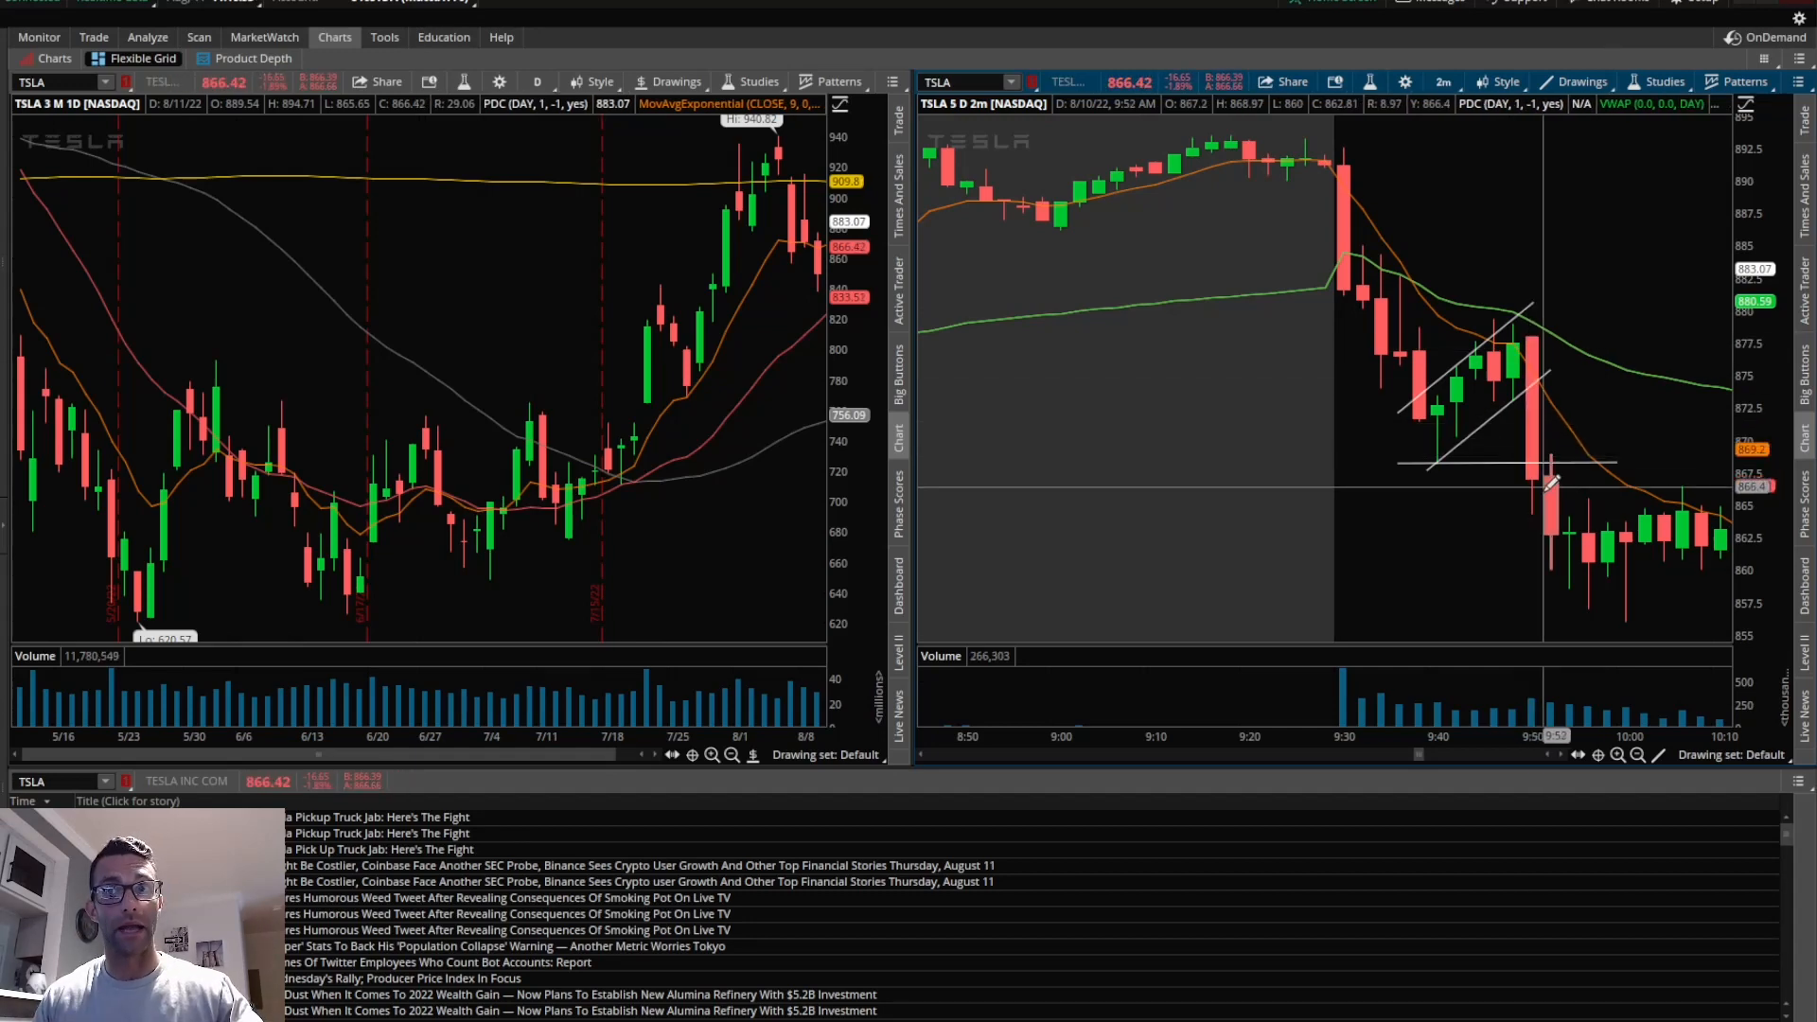
mouse_move(1553, 520)
type("MSFT")
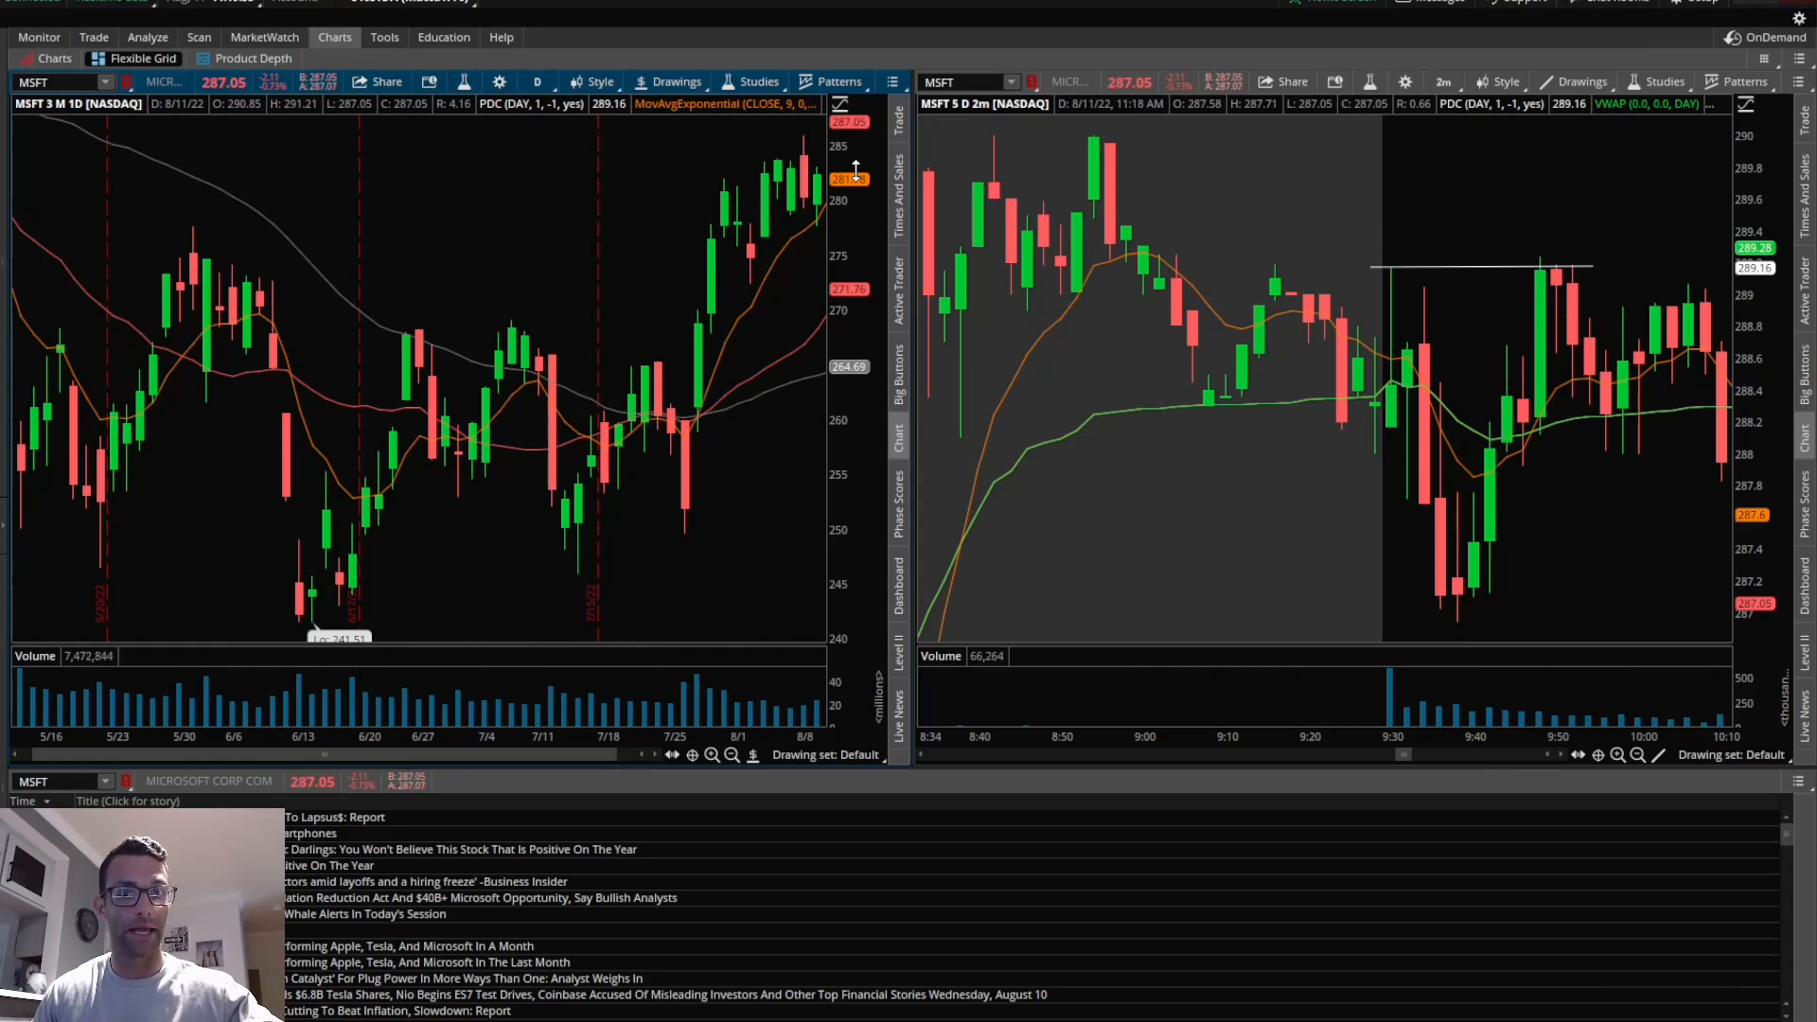
mouse_move(1408, 261)
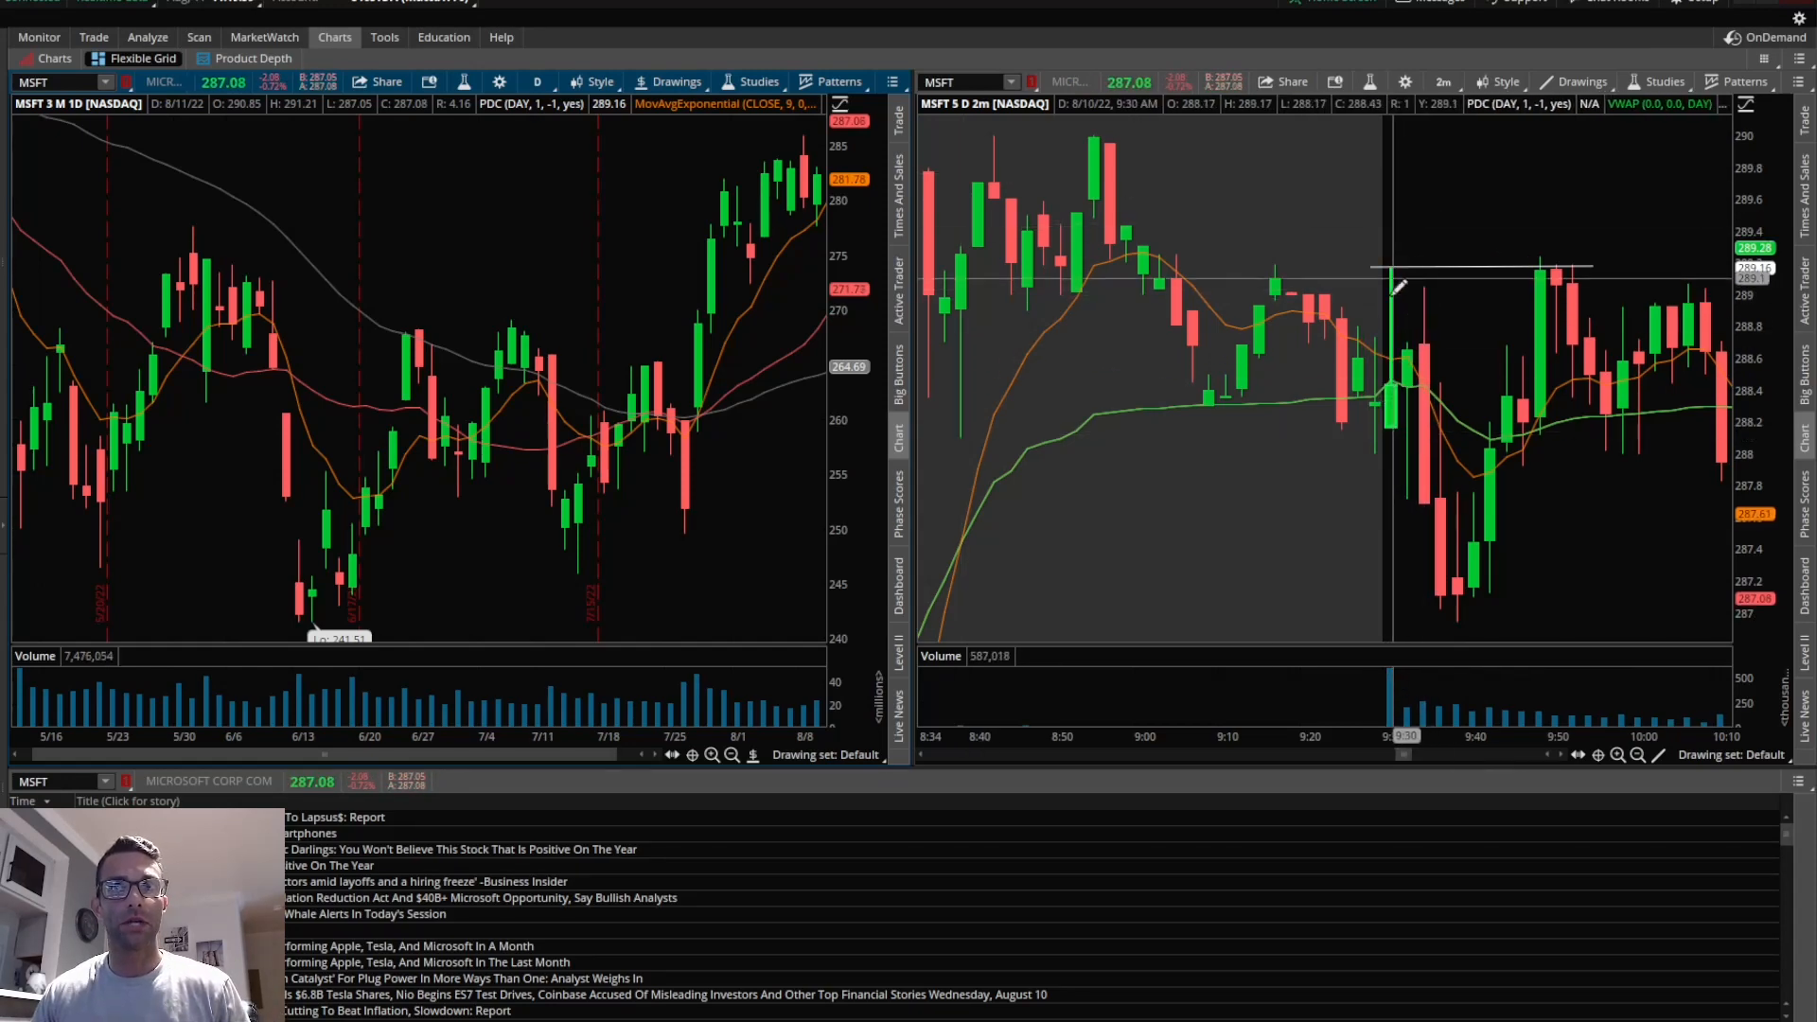
mouse_move(1460, 574)
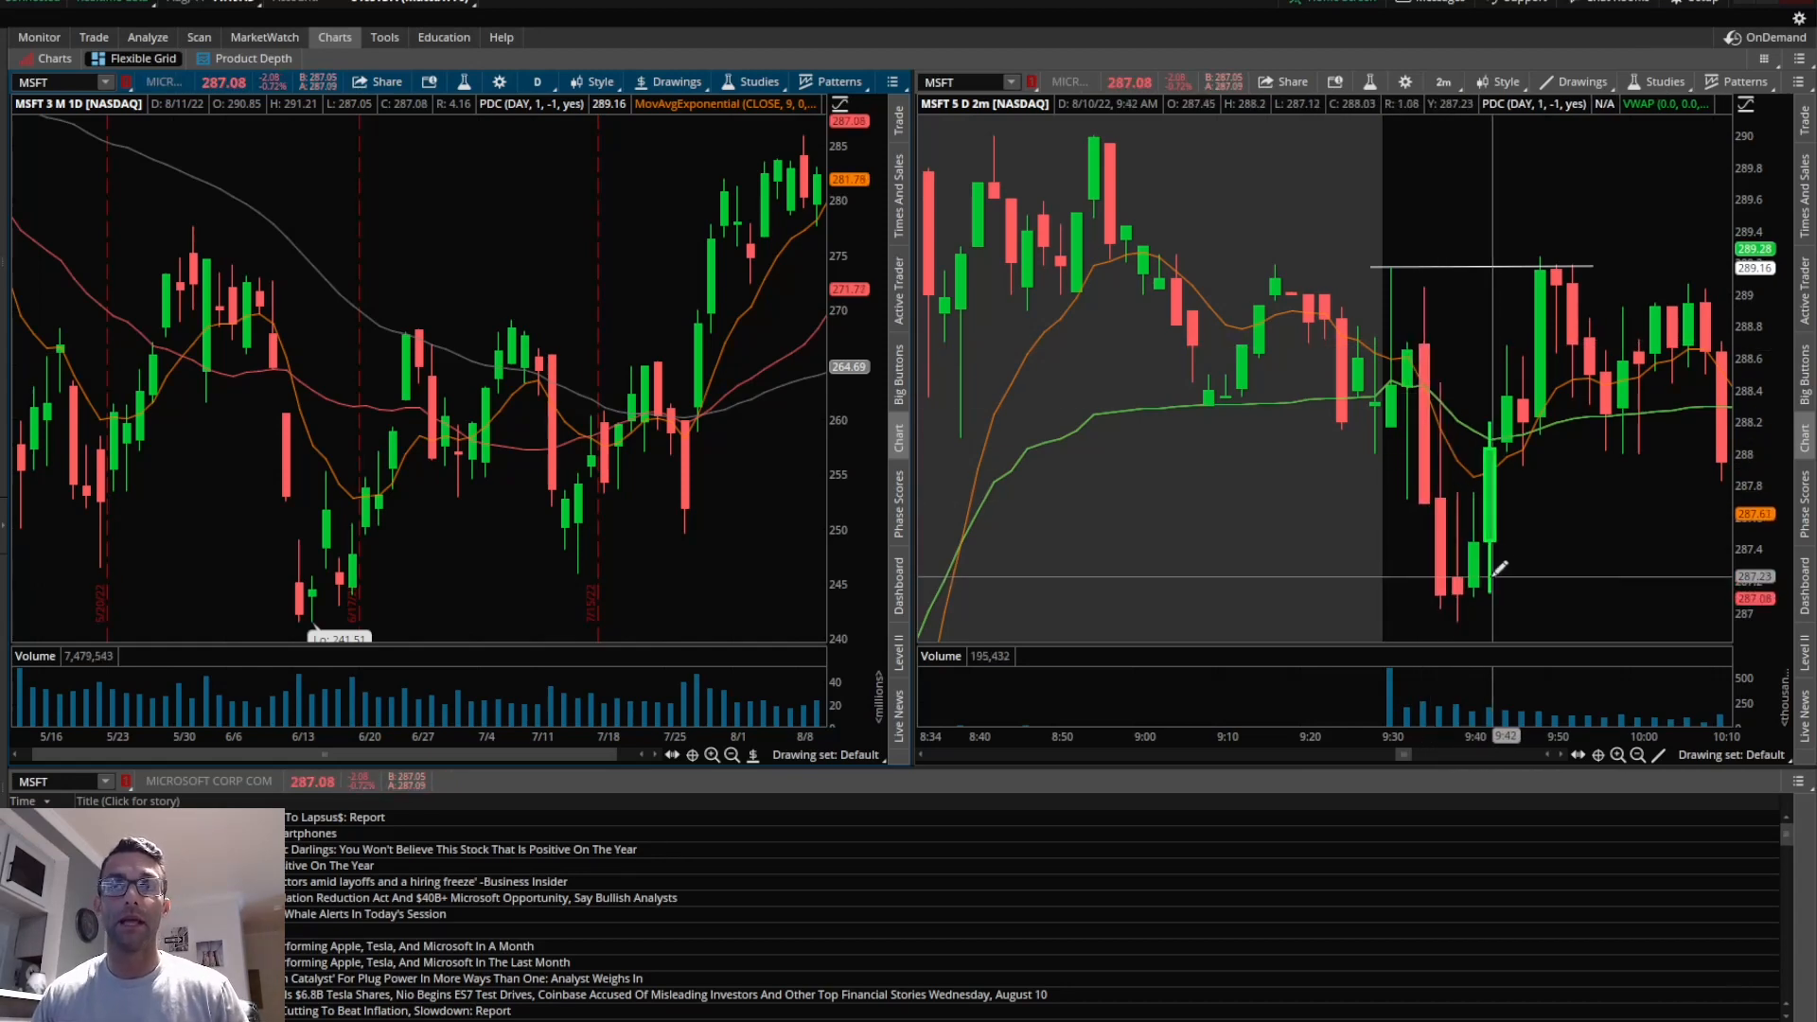
mouse_move(1535, 342)
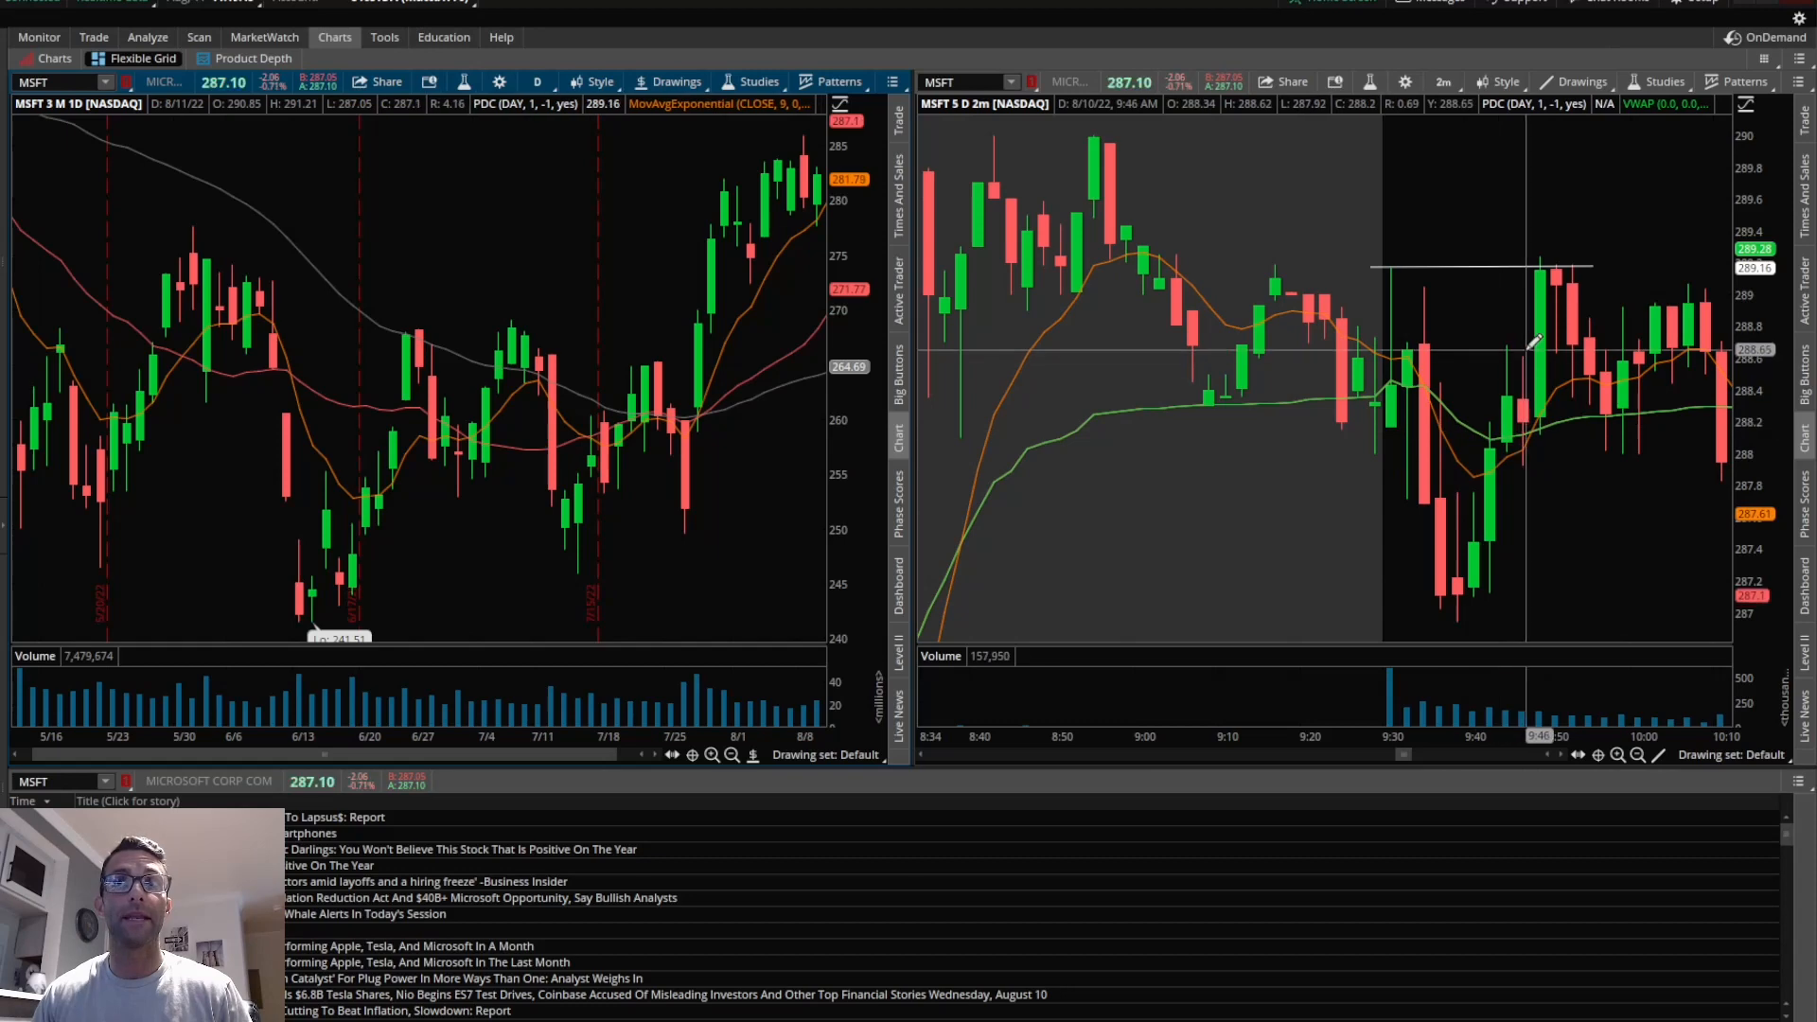
mouse_move(1535, 319)
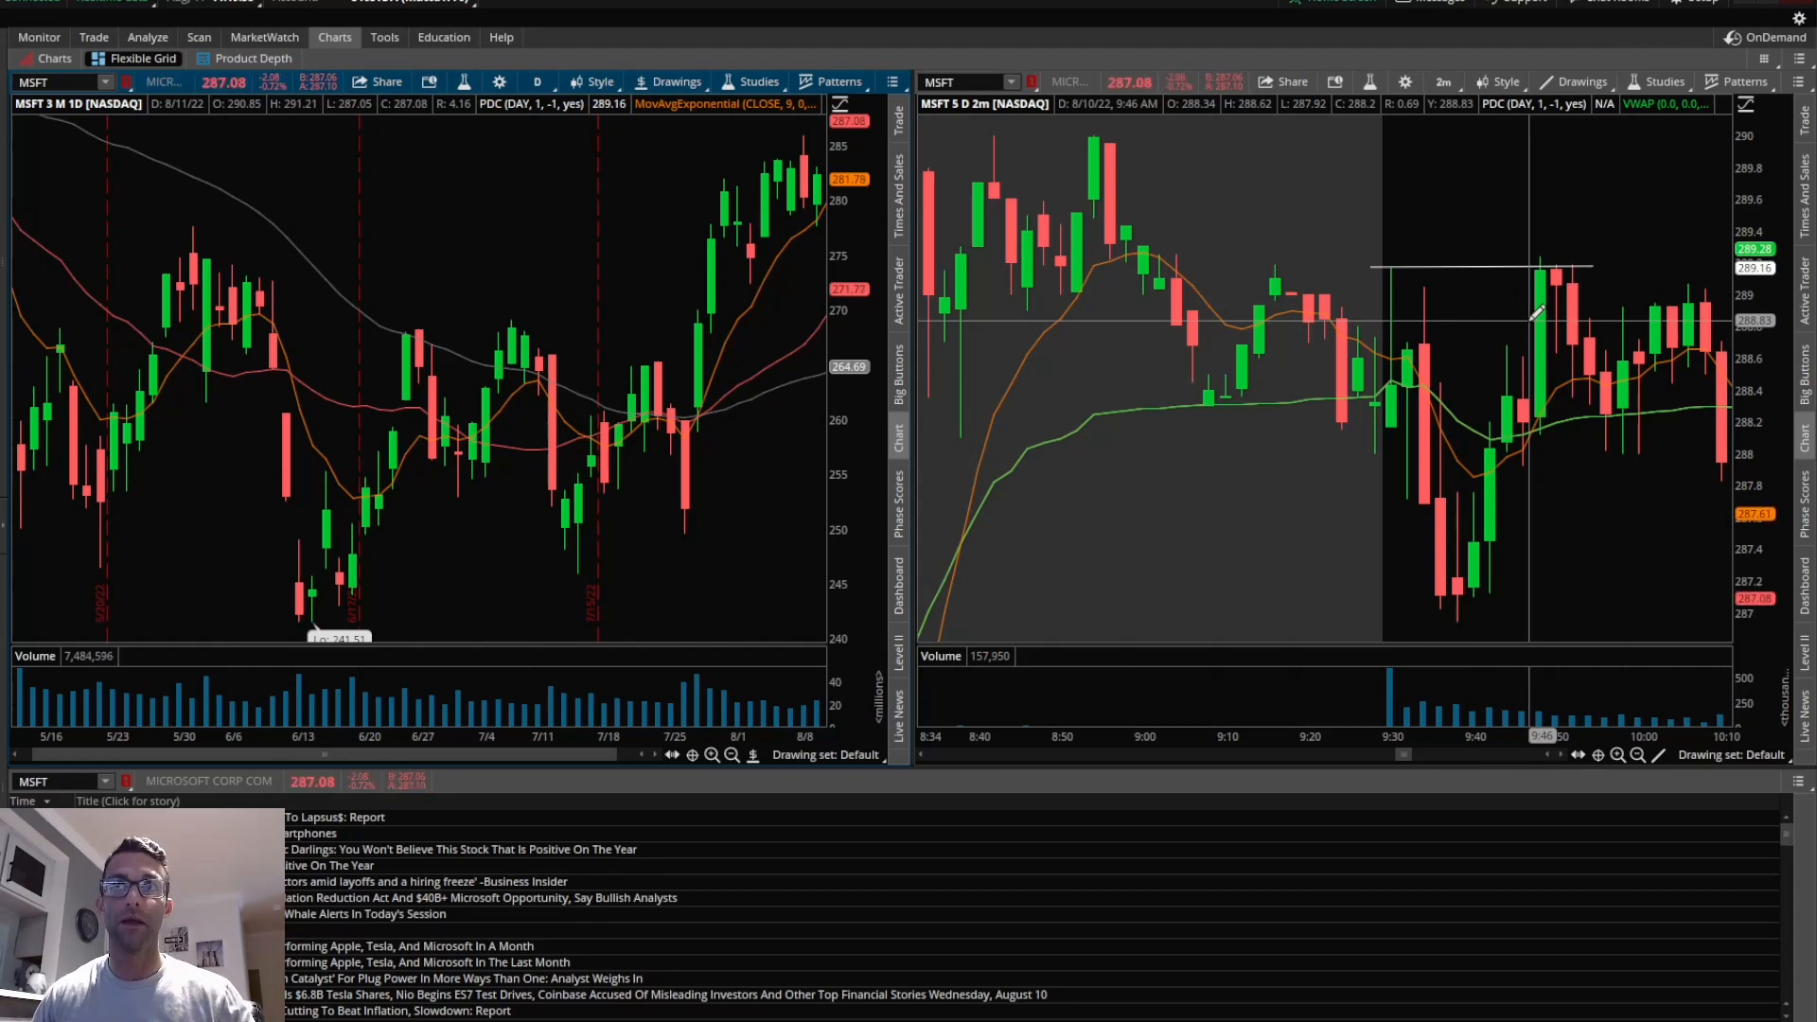
mouse_move(1544, 278)
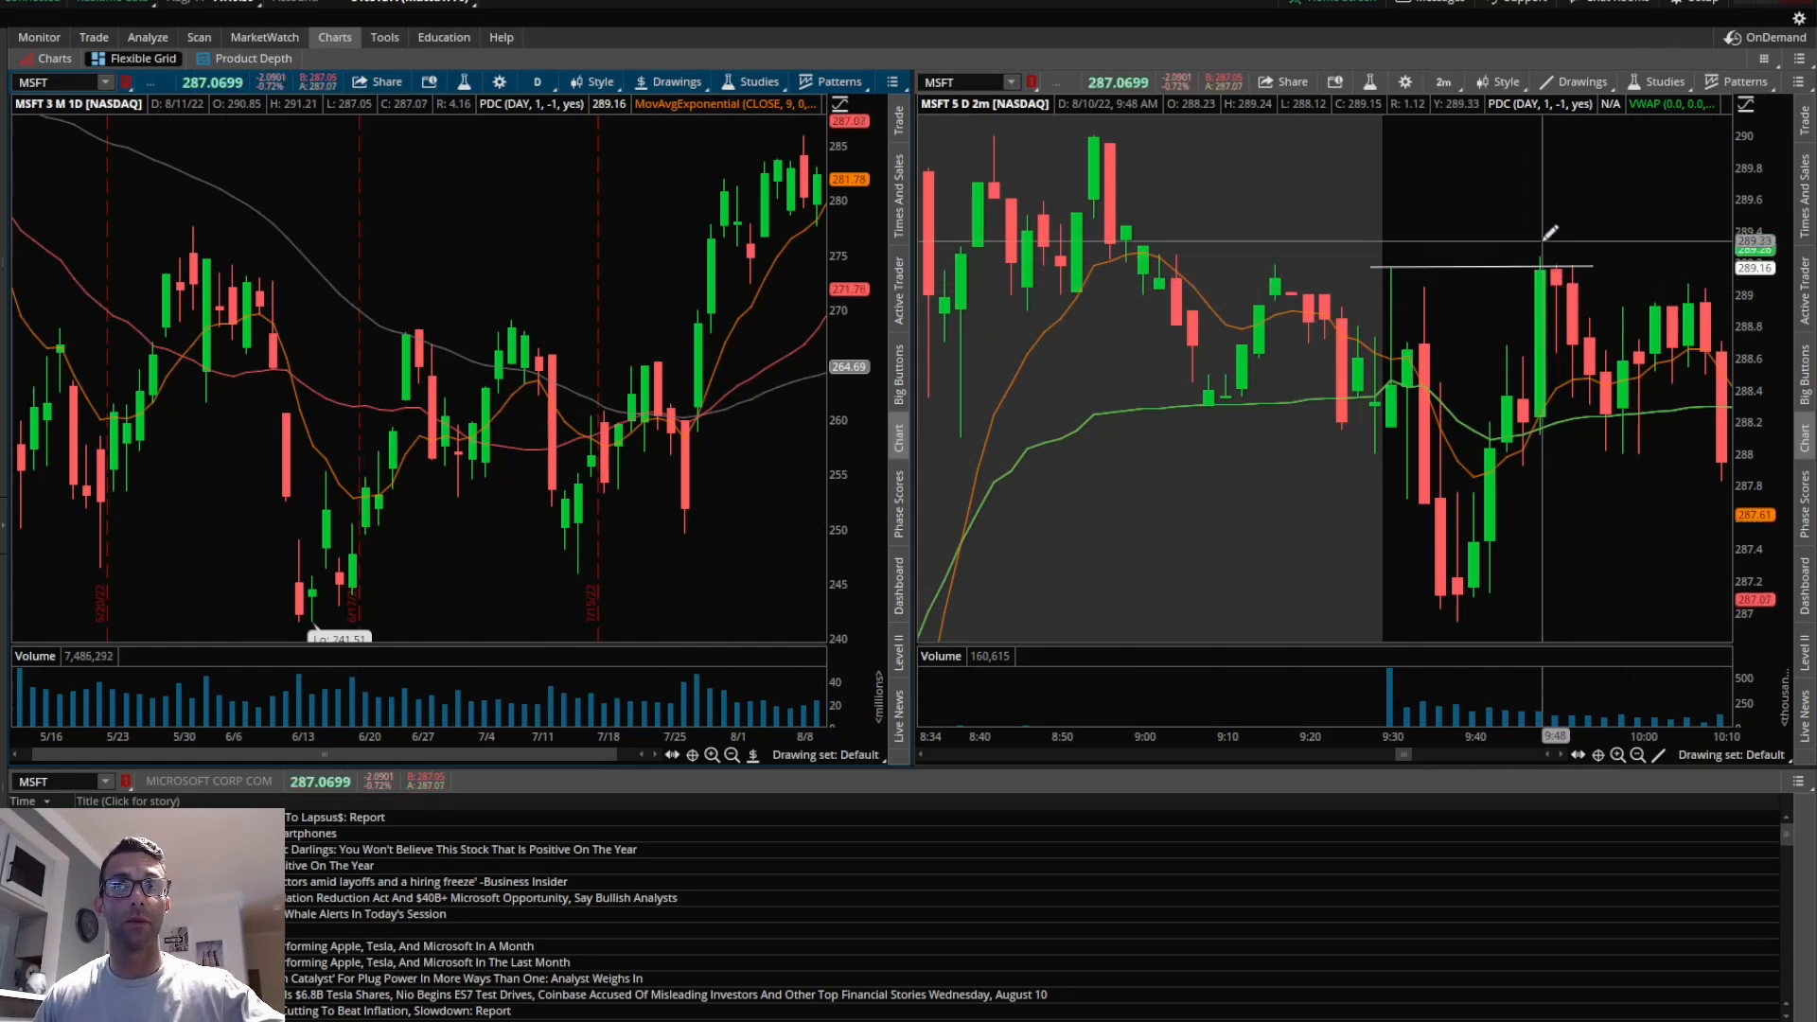
mouse_move(1555, 279)
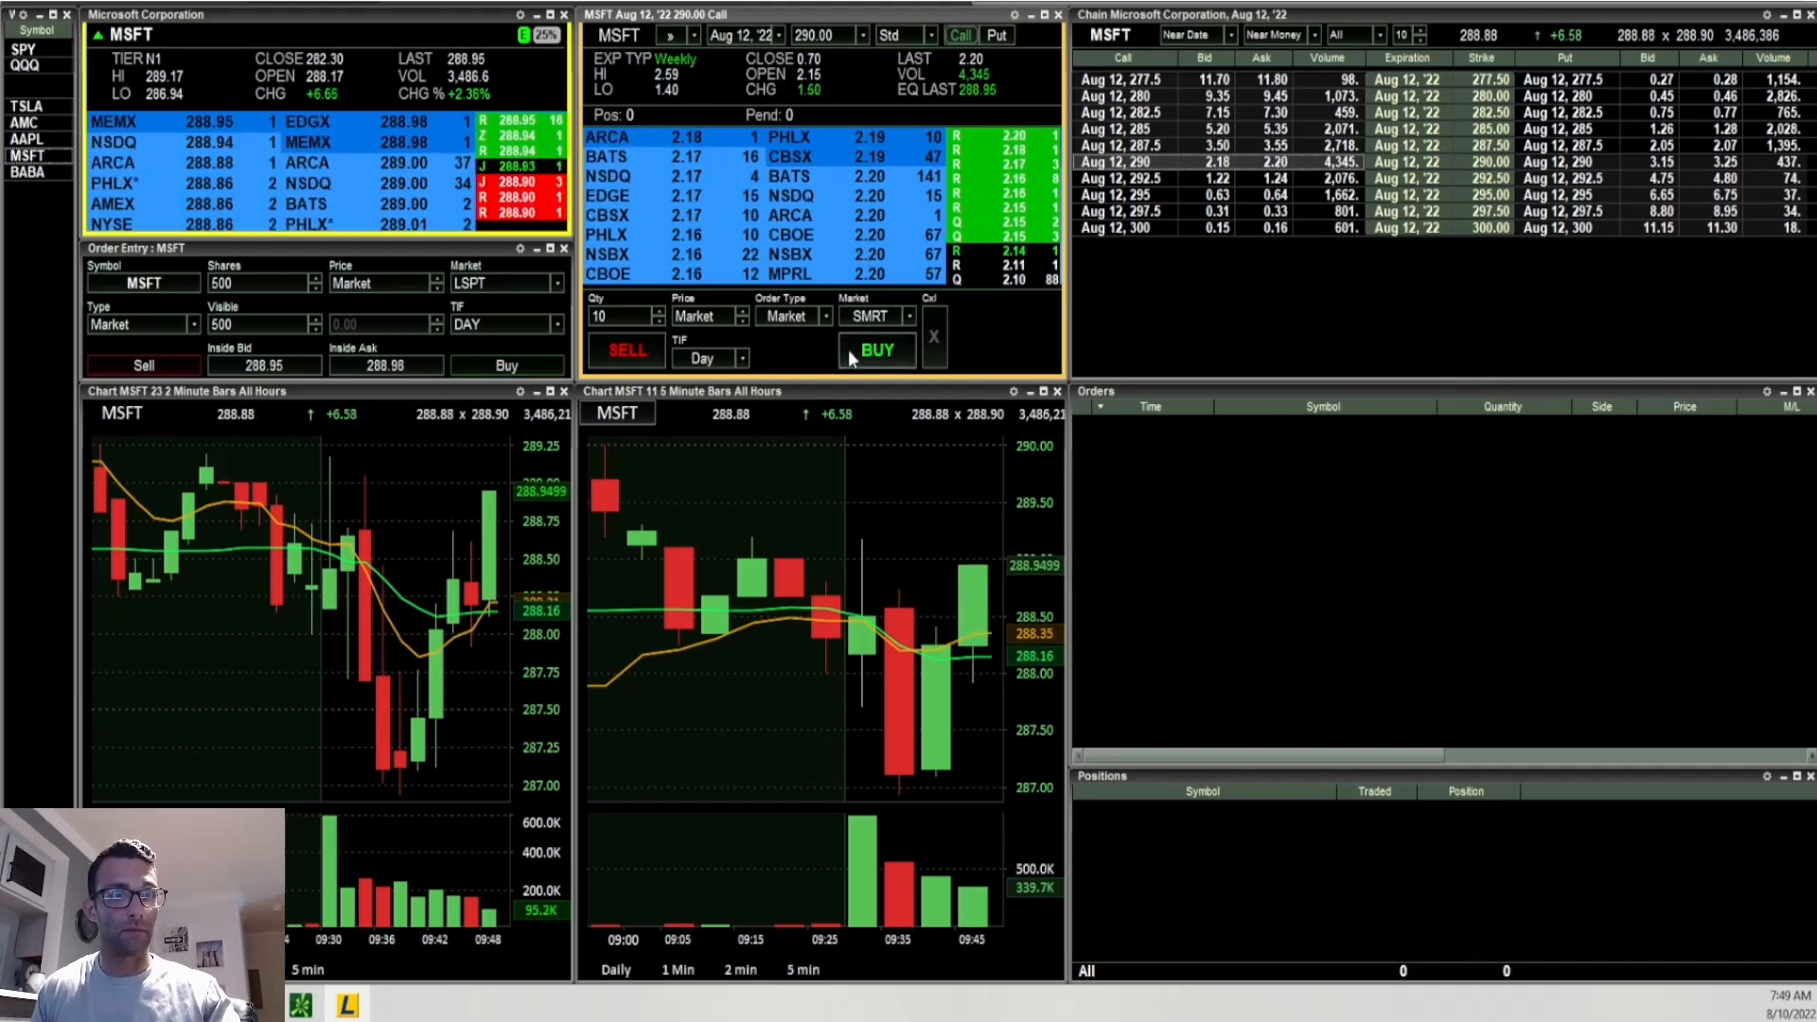
Buy ten MSFT Aug 12 290 calls at 2.27, then sell them at 2.20.
left_click(874, 350)
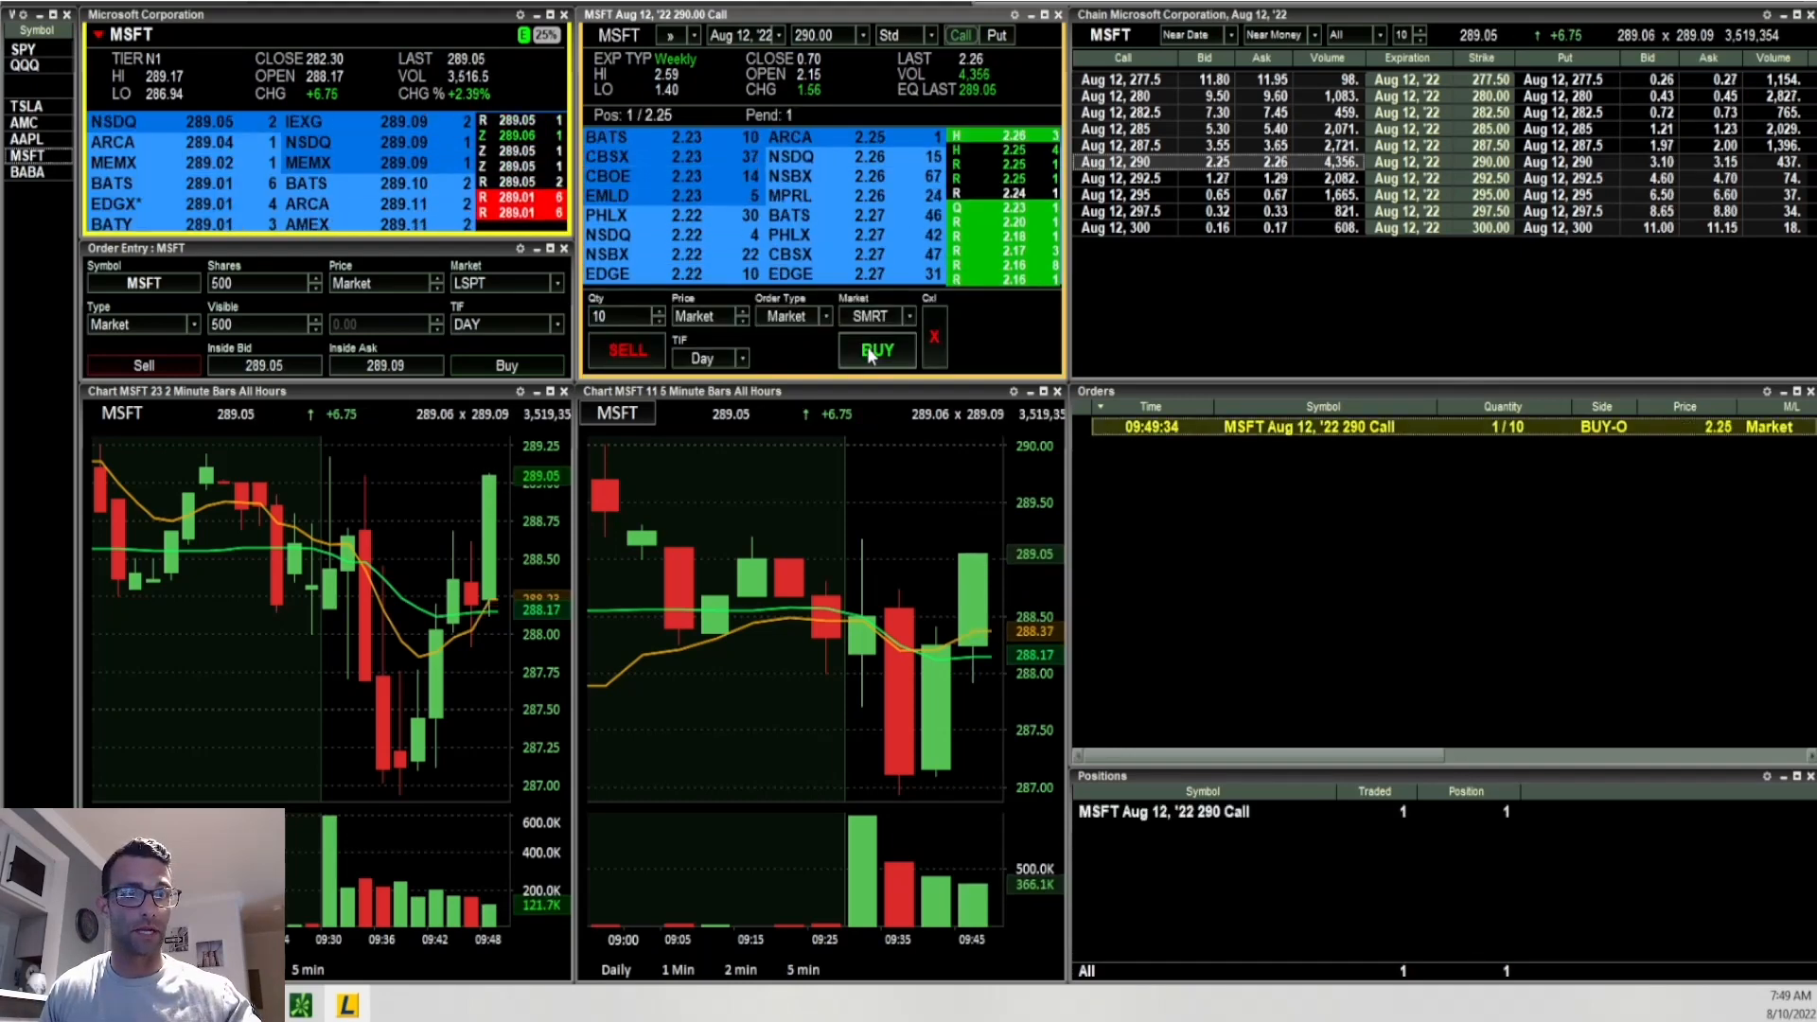
left_click(876, 350)
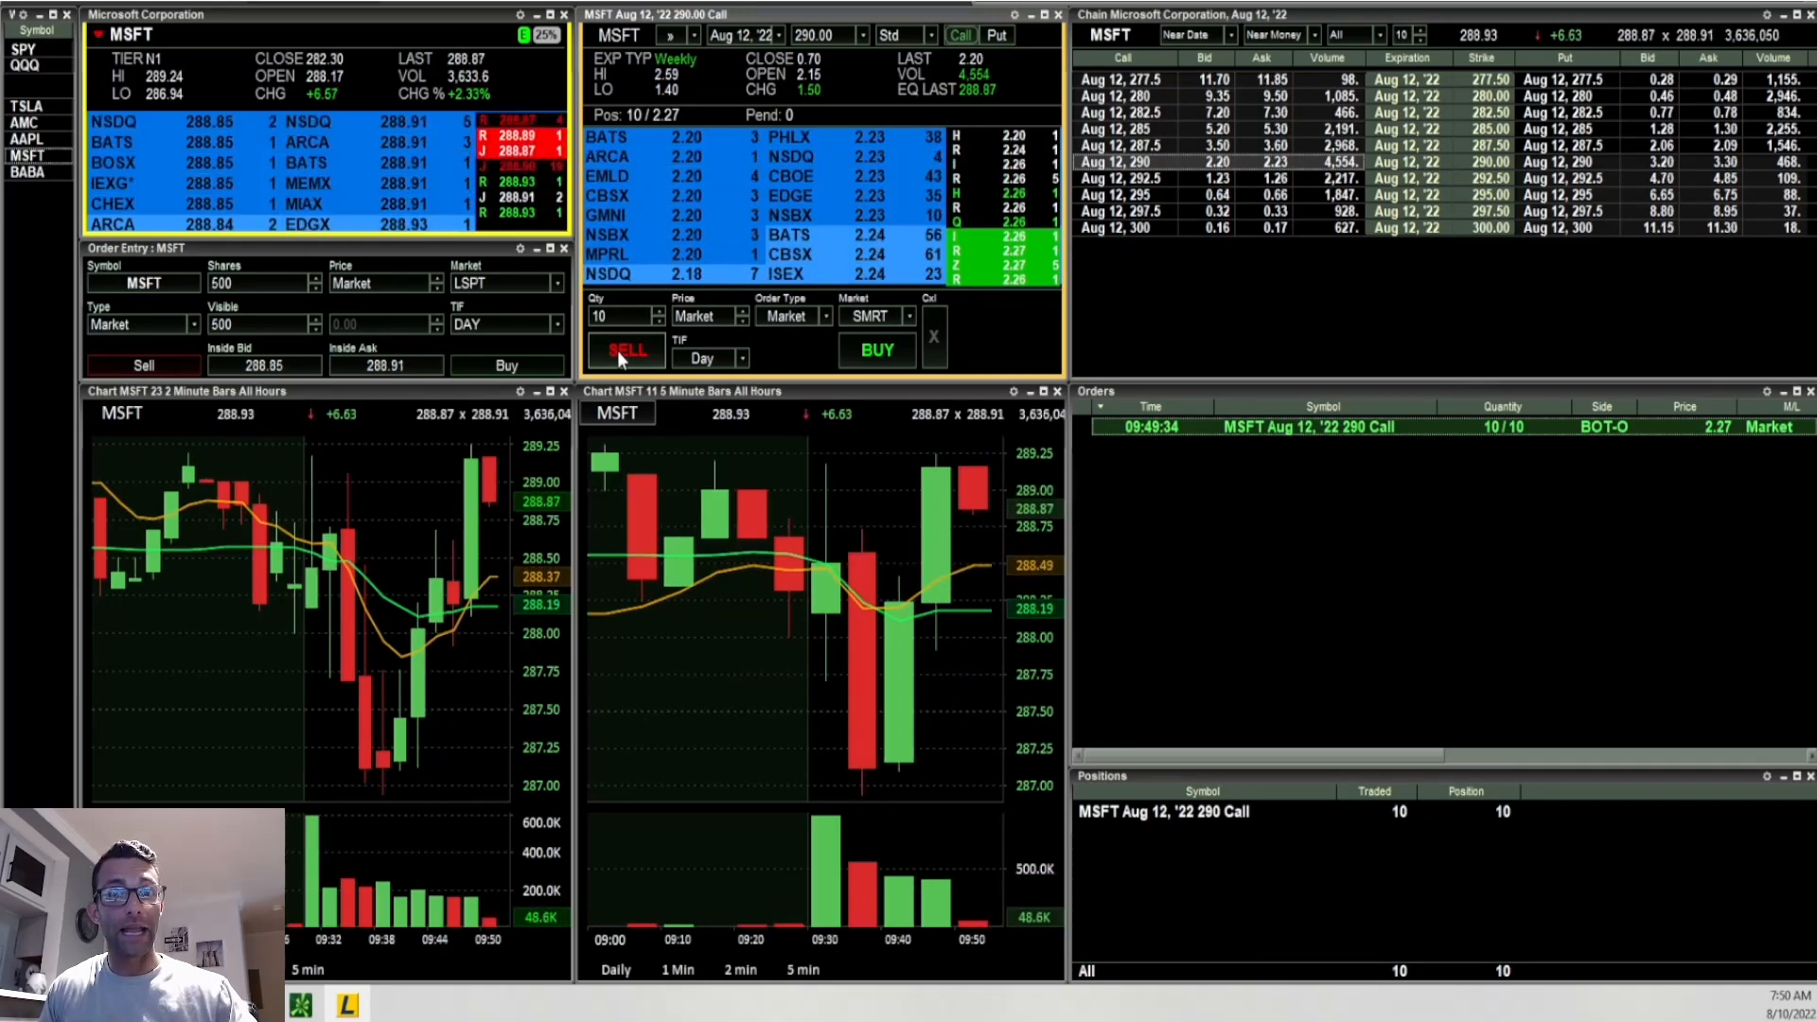
left_click(624, 350)
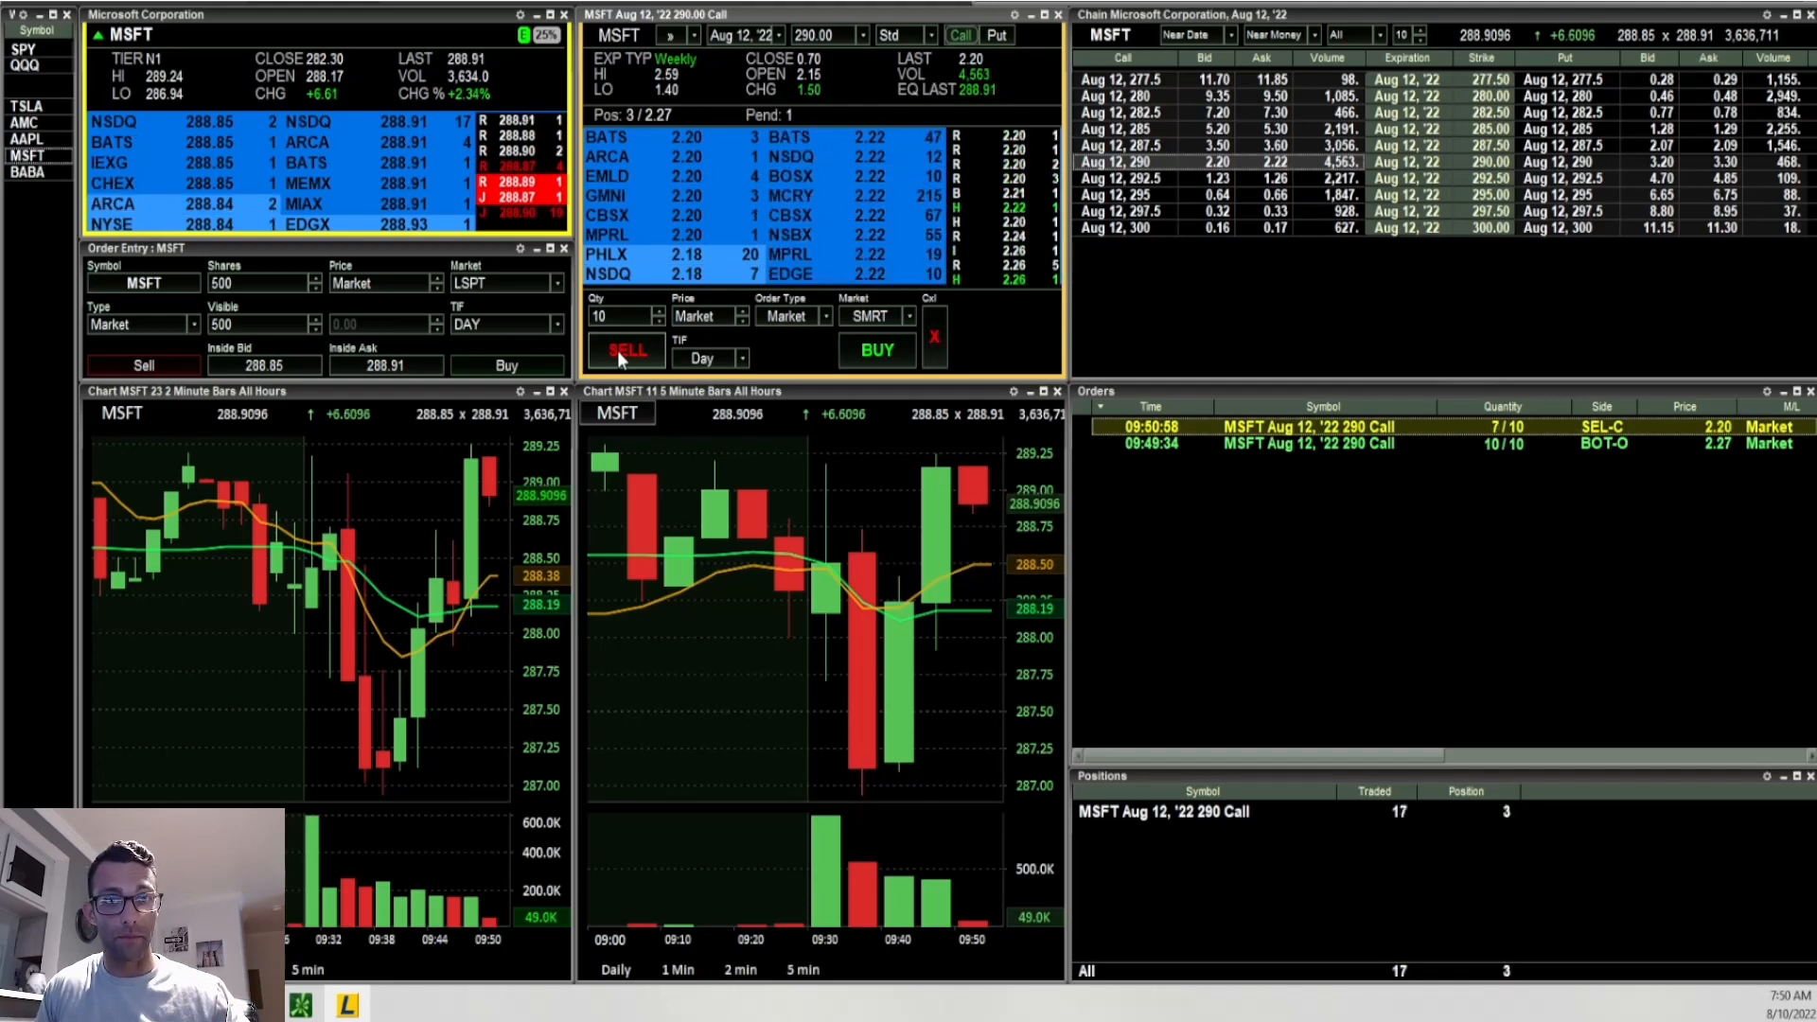
left_click(626, 350)
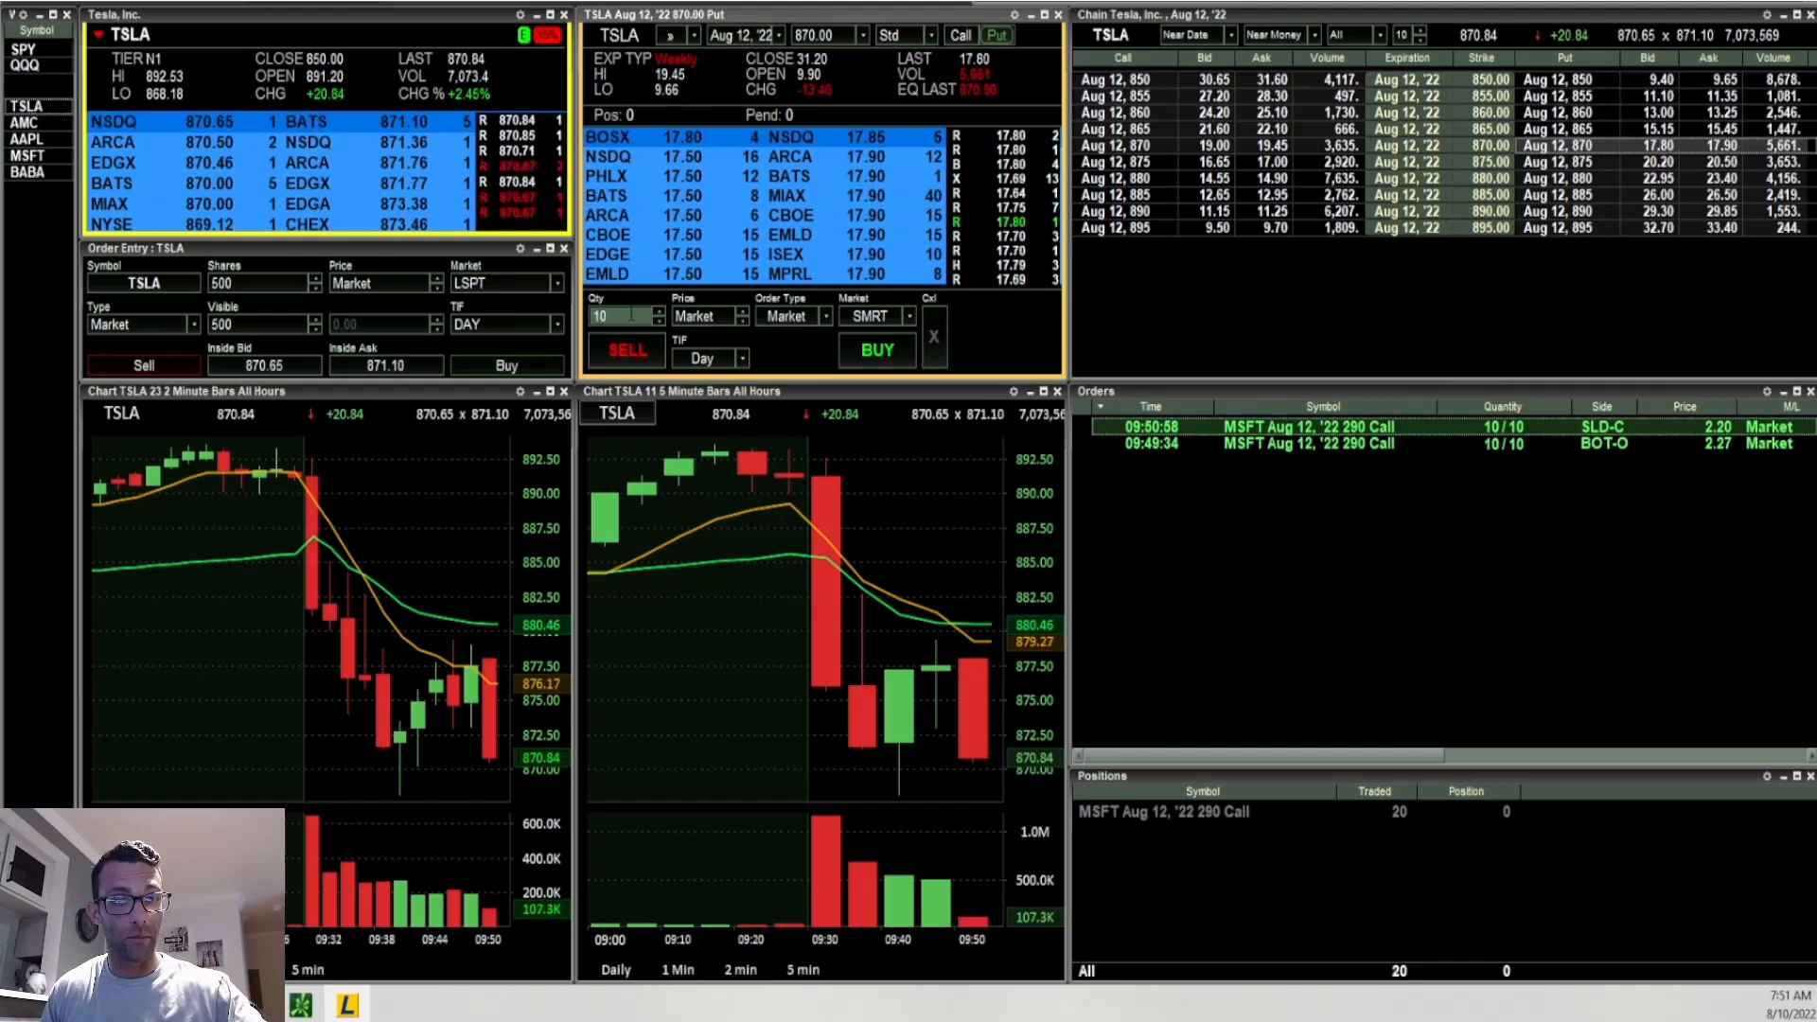
Buy ten TSLA Aug 12 870 puts at market, then send a sell order.
left_click(875, 350)
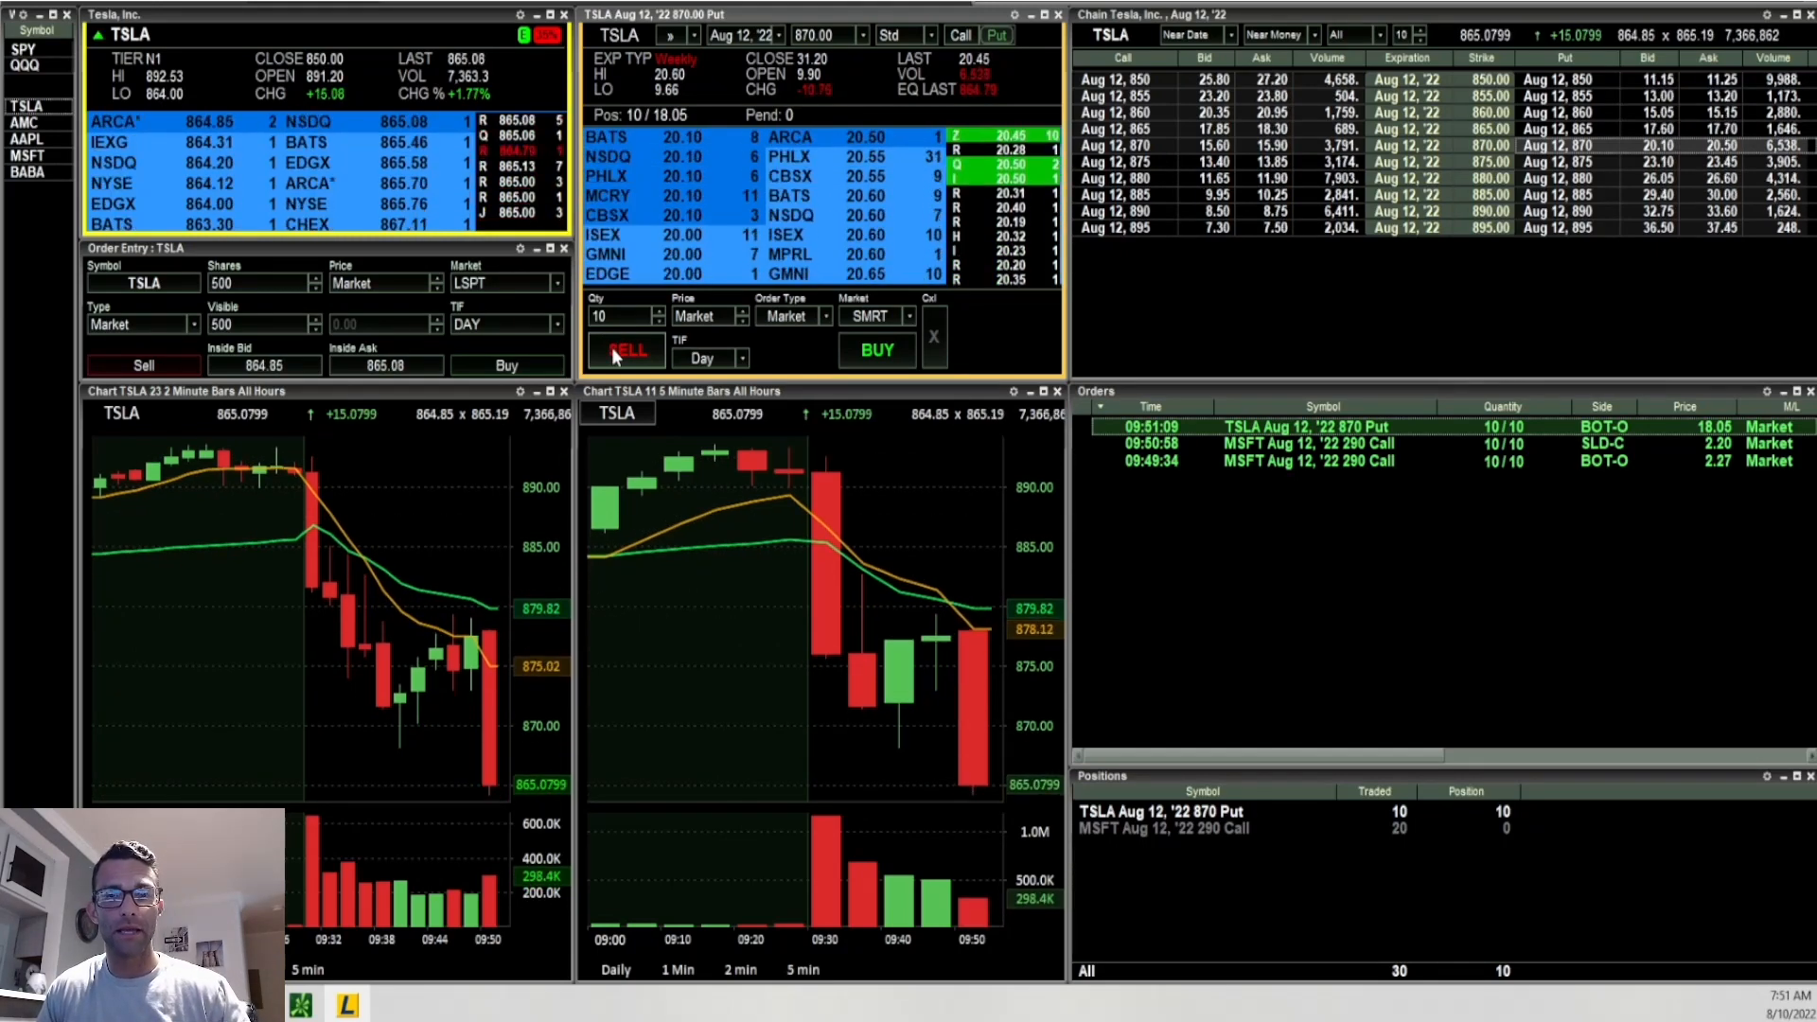
left_click(625, 351)
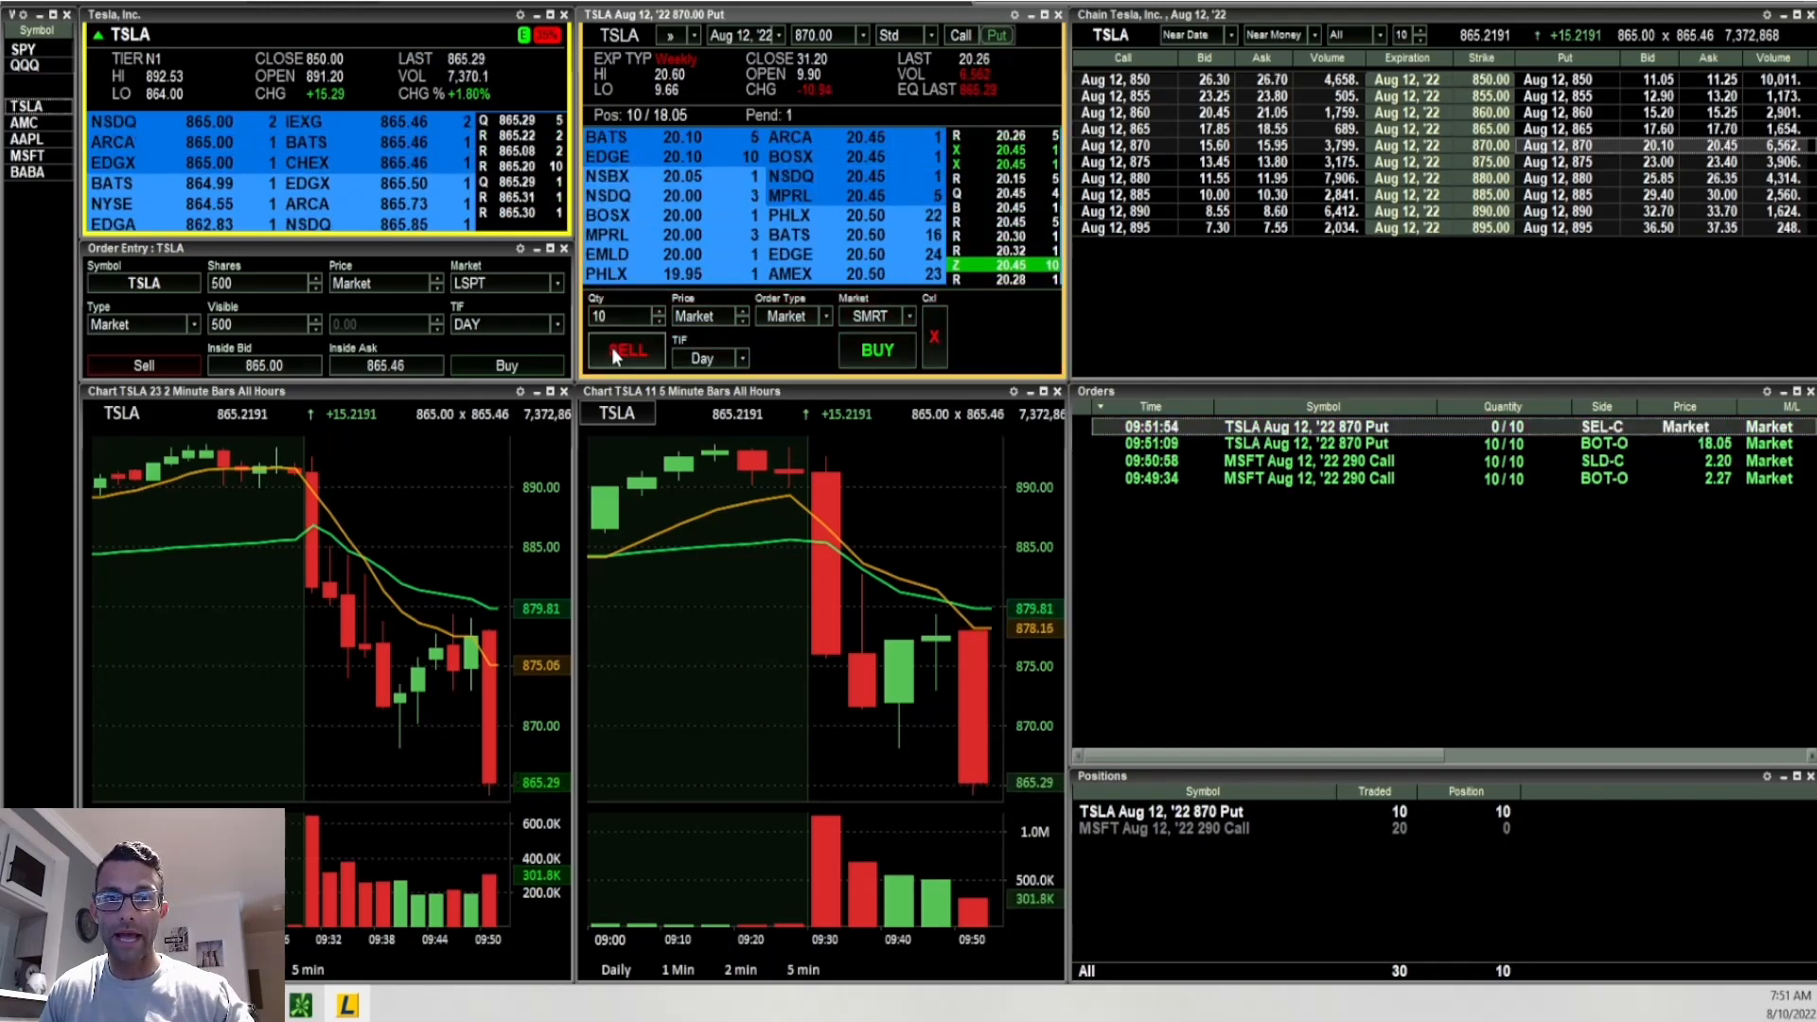